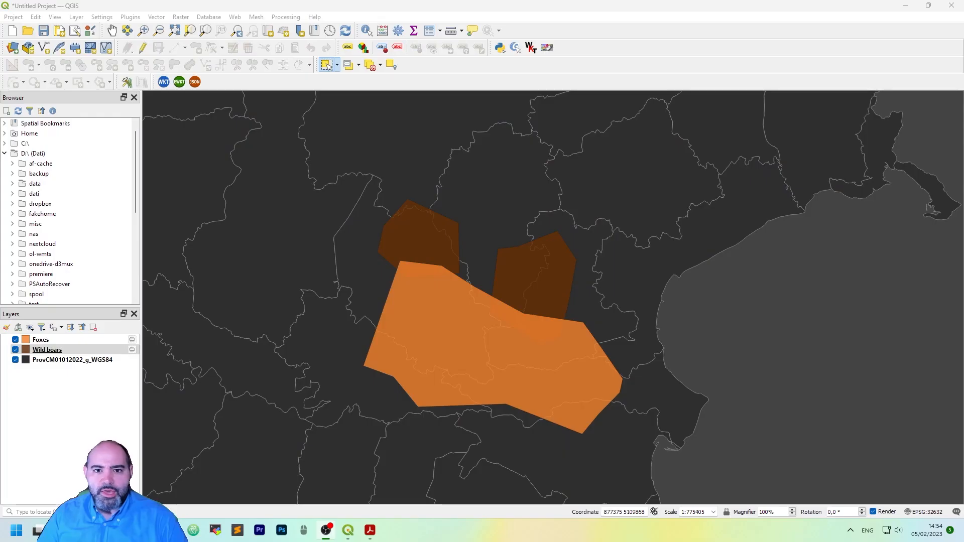
Pan the map to recentre the ranges and toggle the Foxes layer's visibility.
left_click(48, 349)
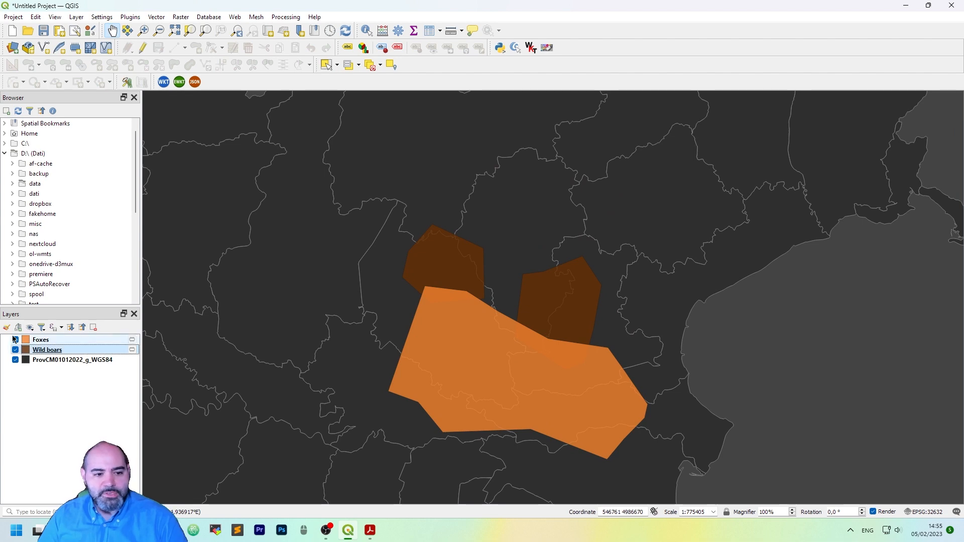
left_click(15, 340)
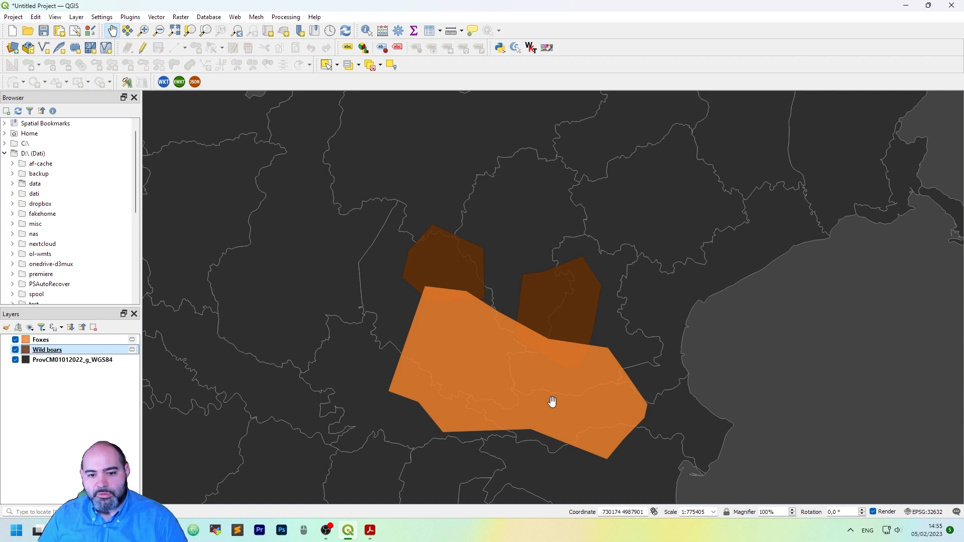
mouse_move(478, 352)
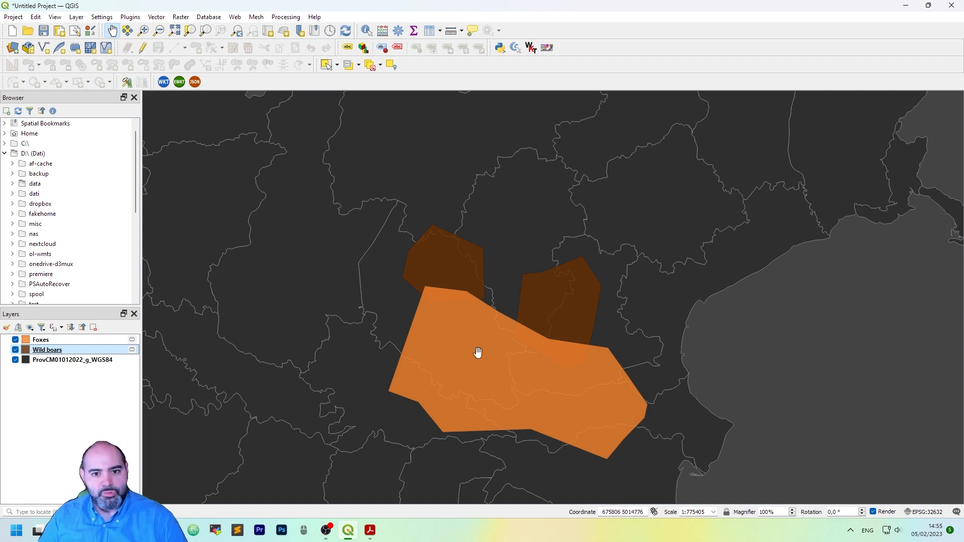
mouse_move(485, 352)
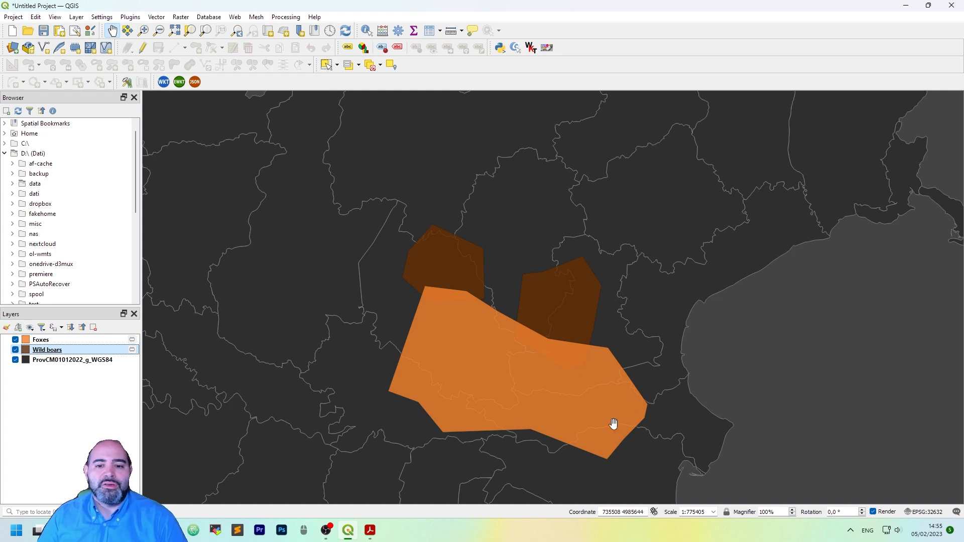
left_click_drag(613, 423, 645, 317)
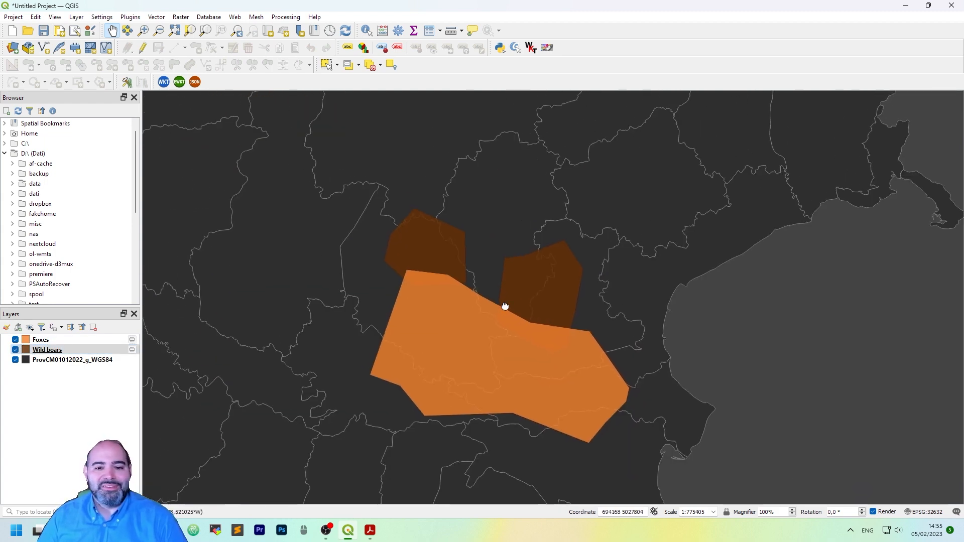
left_click(46, 350)
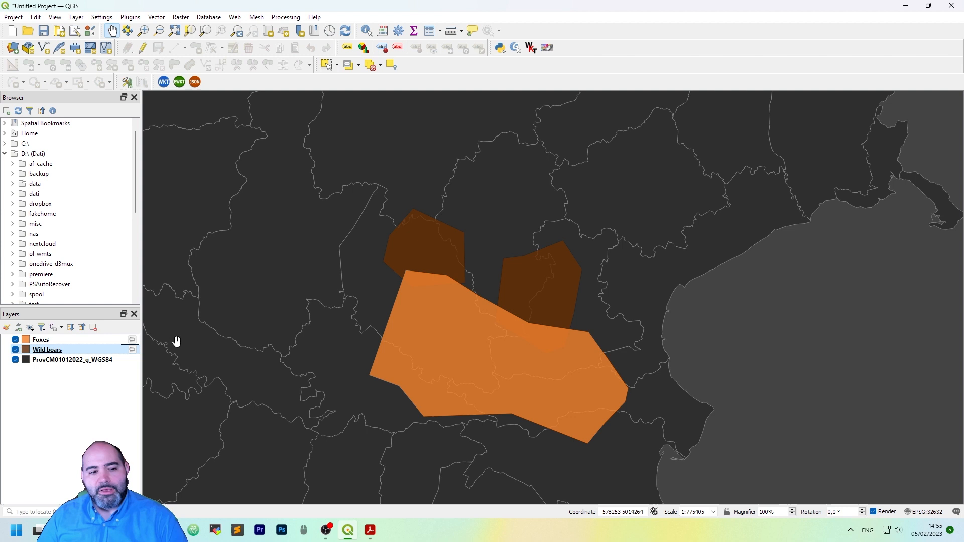
left_click(14, 340)
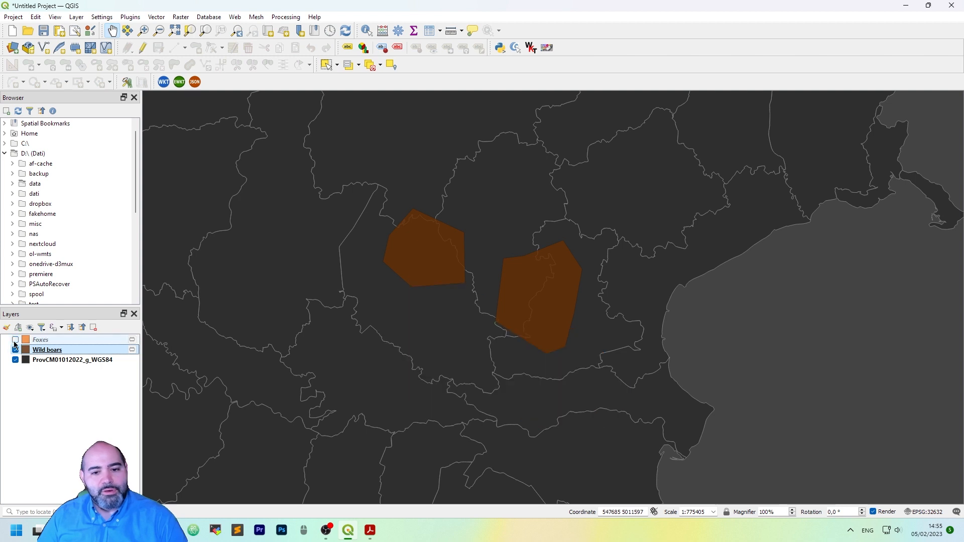
left_click(15, 340)
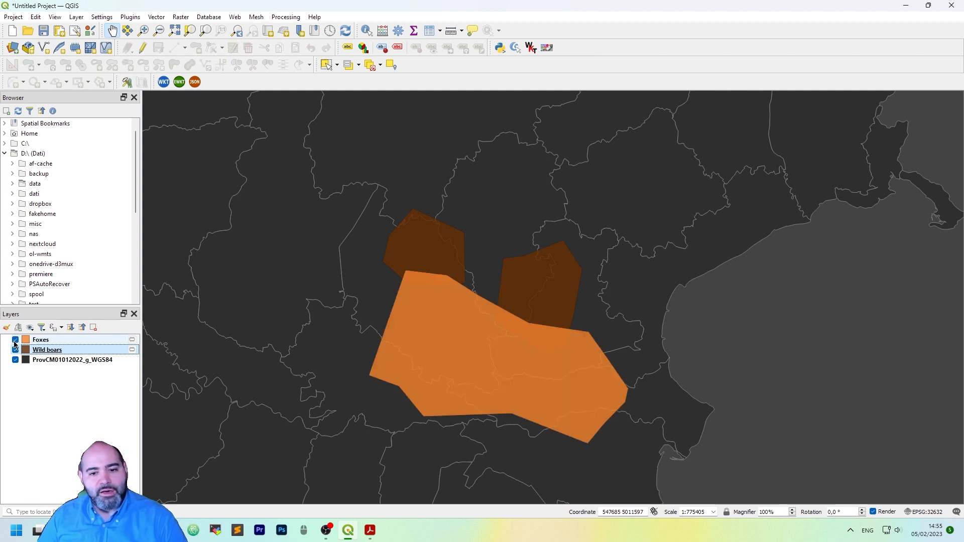
left_click(15, 340)
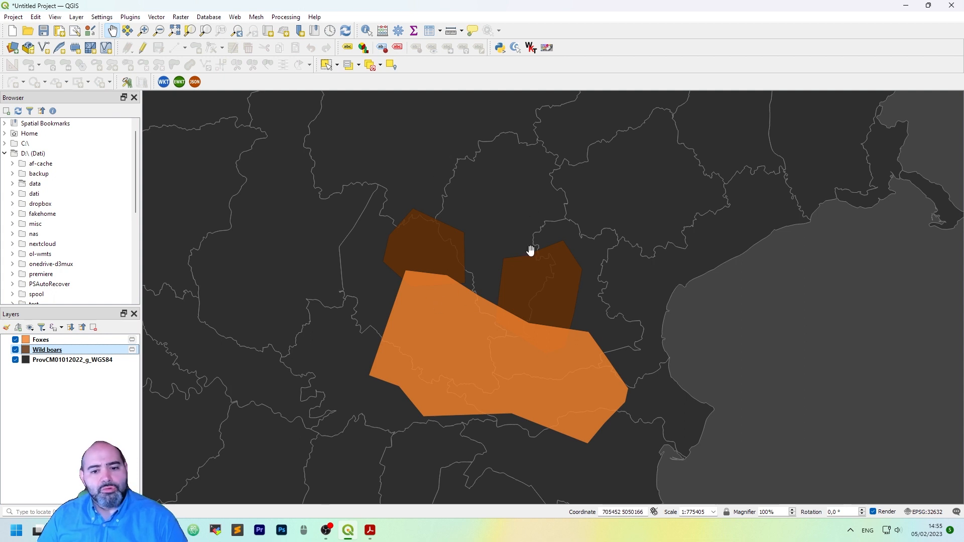
mouse_move(405, 254)
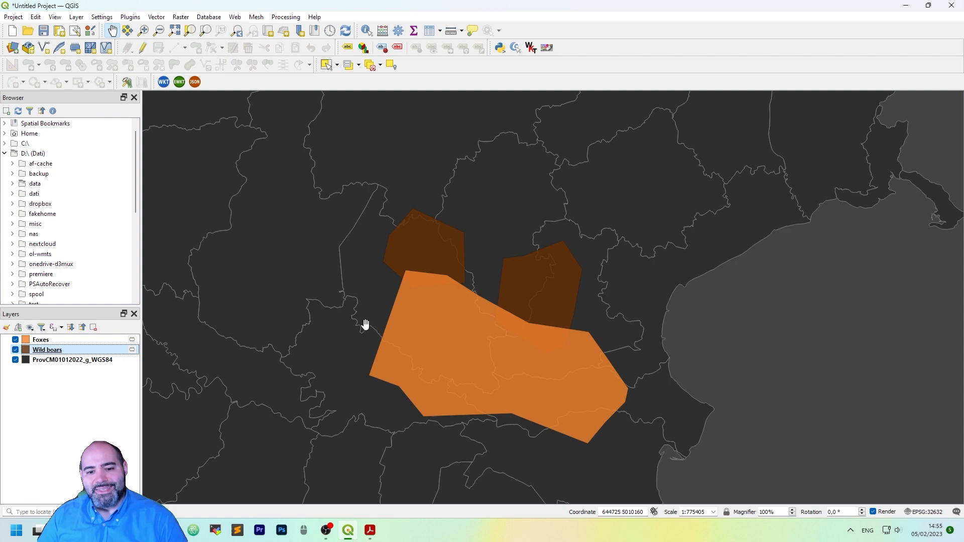
mouse_move(129, 17)
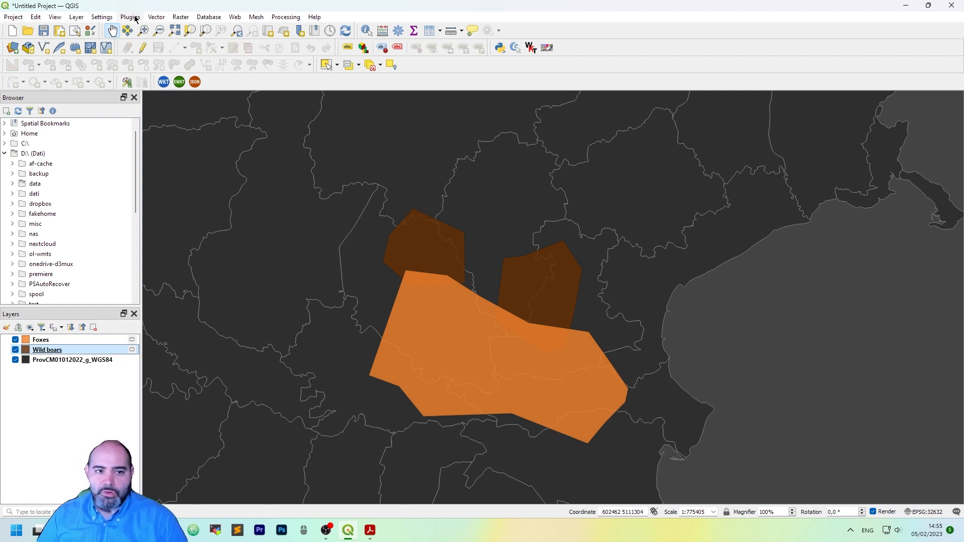
Launch the Union tool from Vector > Geoprocessing Tools after dismissing the Plugins menu.
left_click(129, 17)
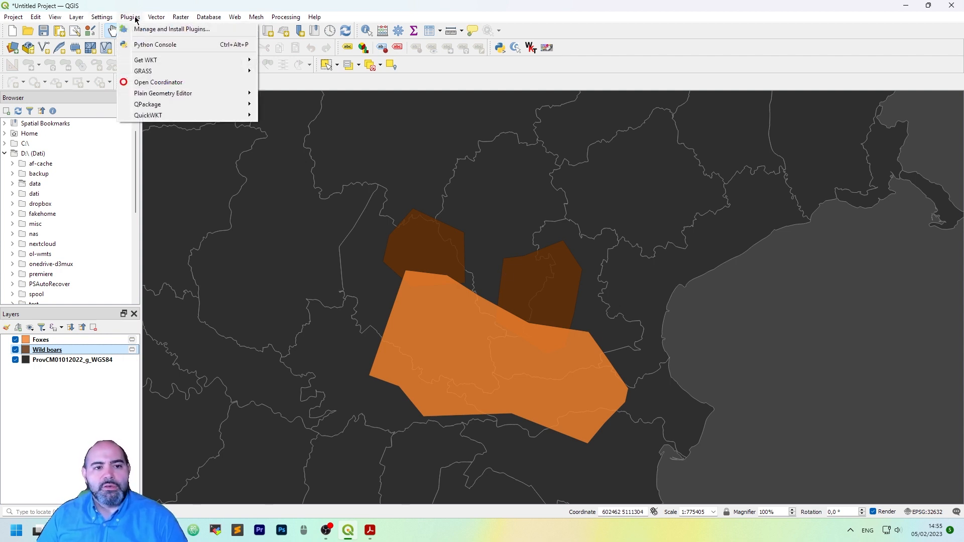
left_click(156, 16)
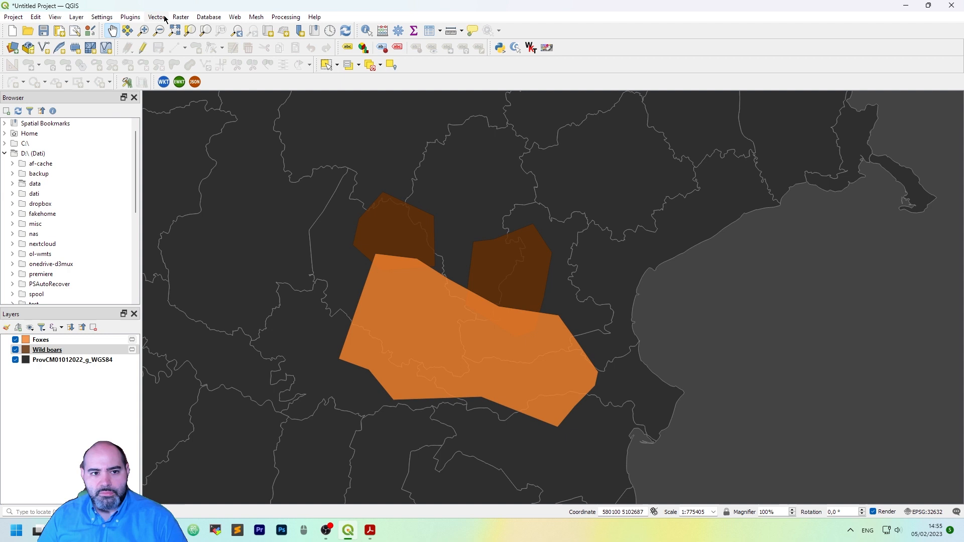
left_click(156, 16)
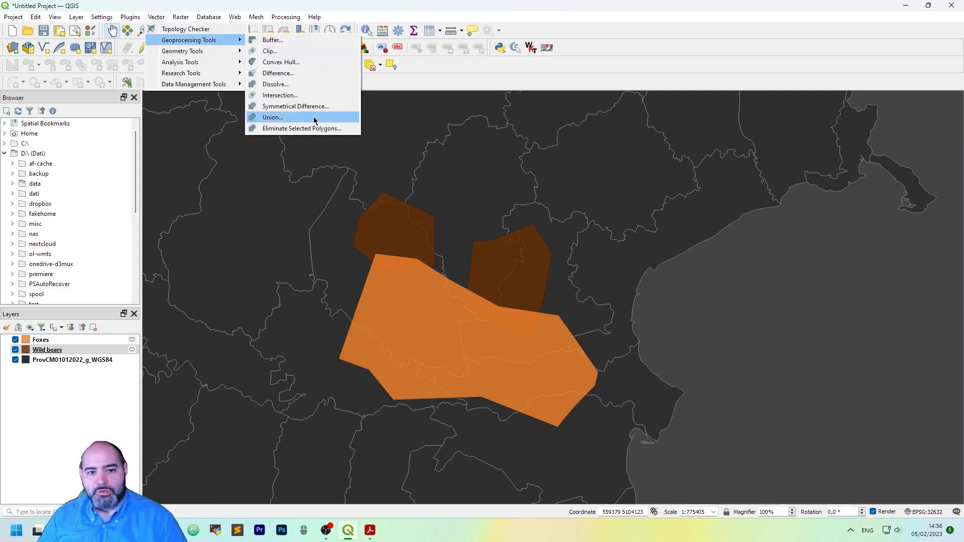
left_click(272, 117)
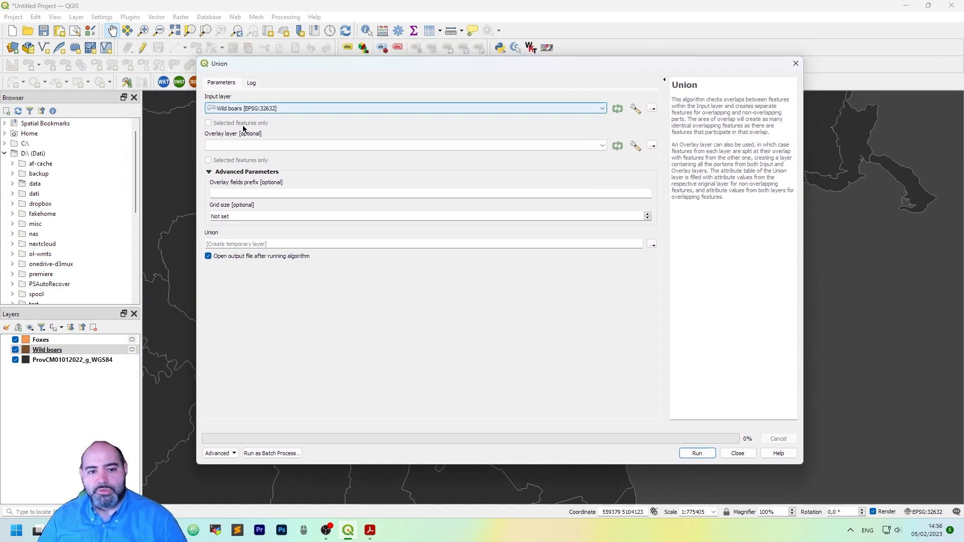
Run Union with Wild boars as input and Foxes as overlay, then close the dialog.
left_click(403, 145)
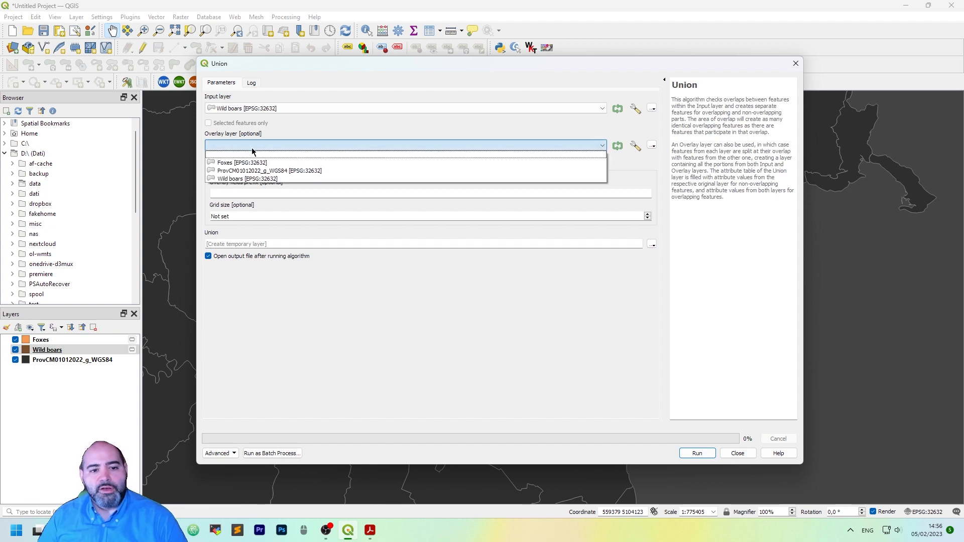
left_click(242, 163)
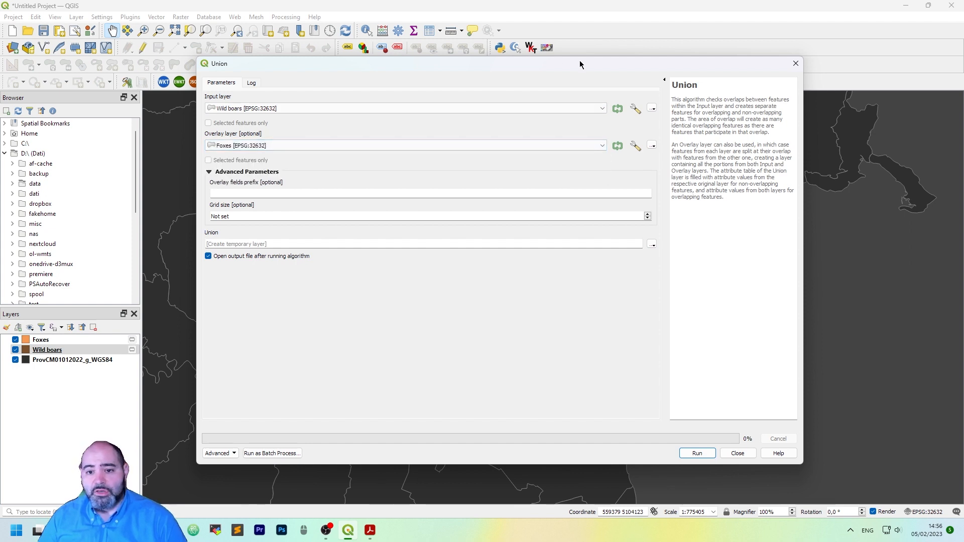
mouse_move(269, 77)
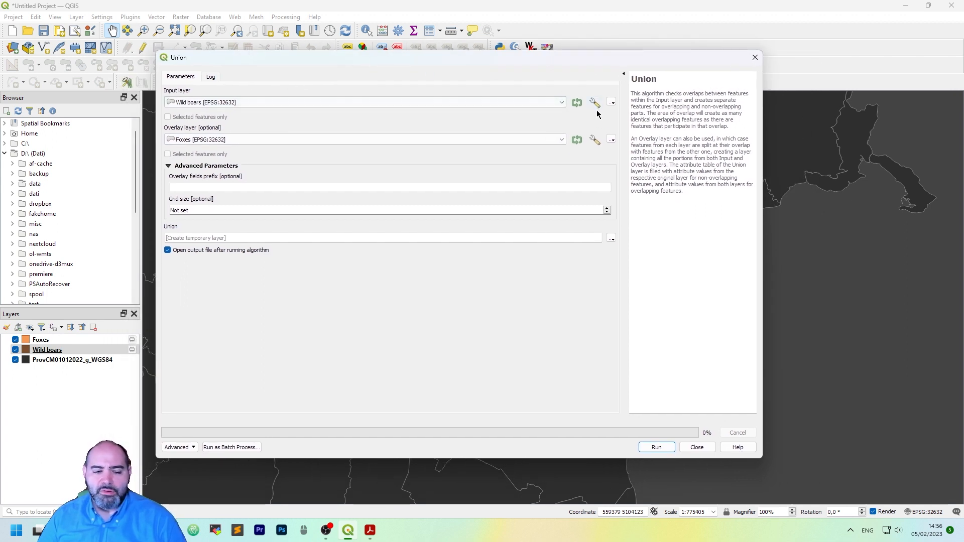
left_click(655, 447)
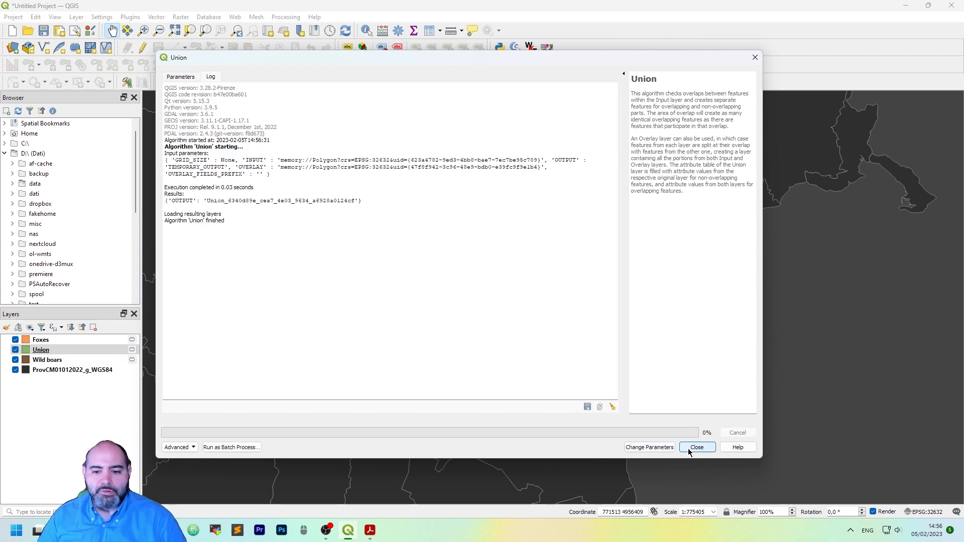
left_click(696, 448)
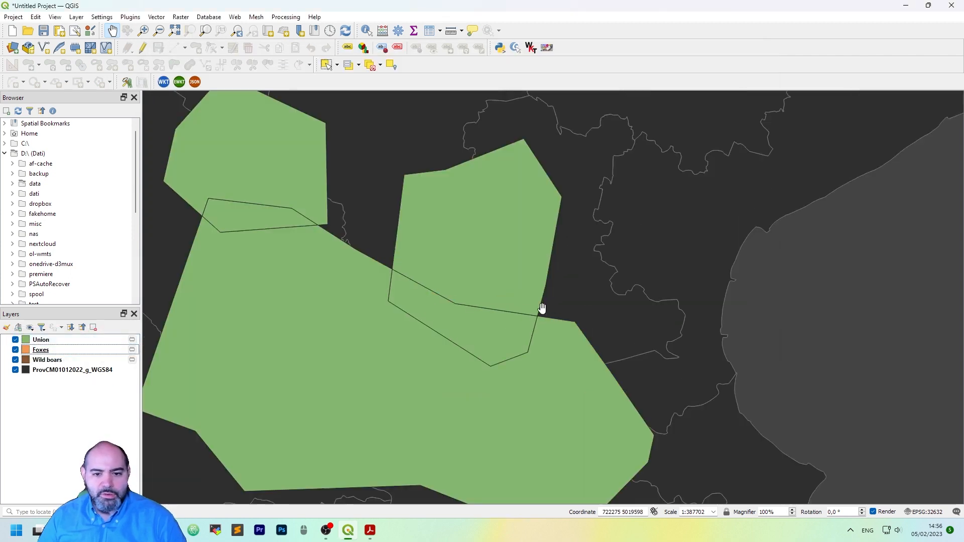
Identify the Union layer's small overlap piece and its eastern polygon.
scroll("down", 3)
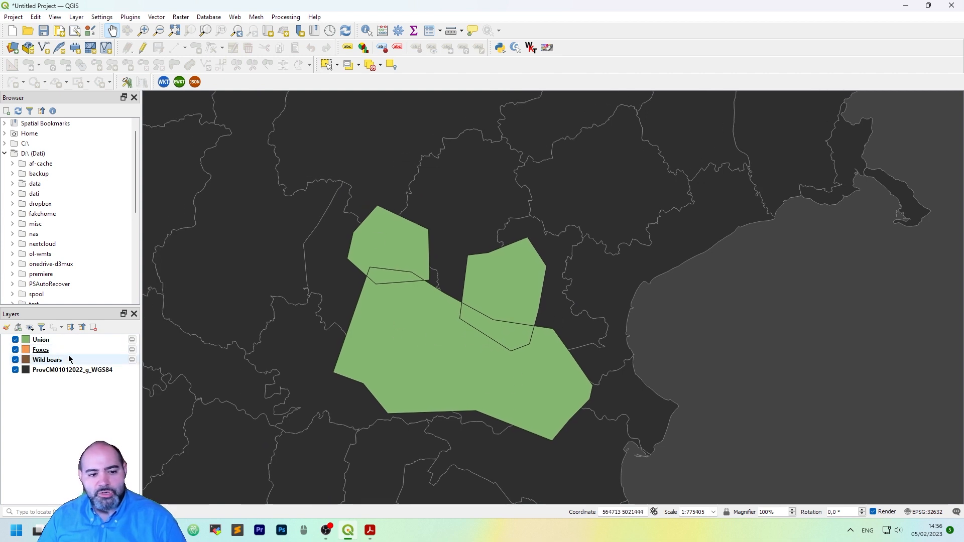
left_click(41, 340)
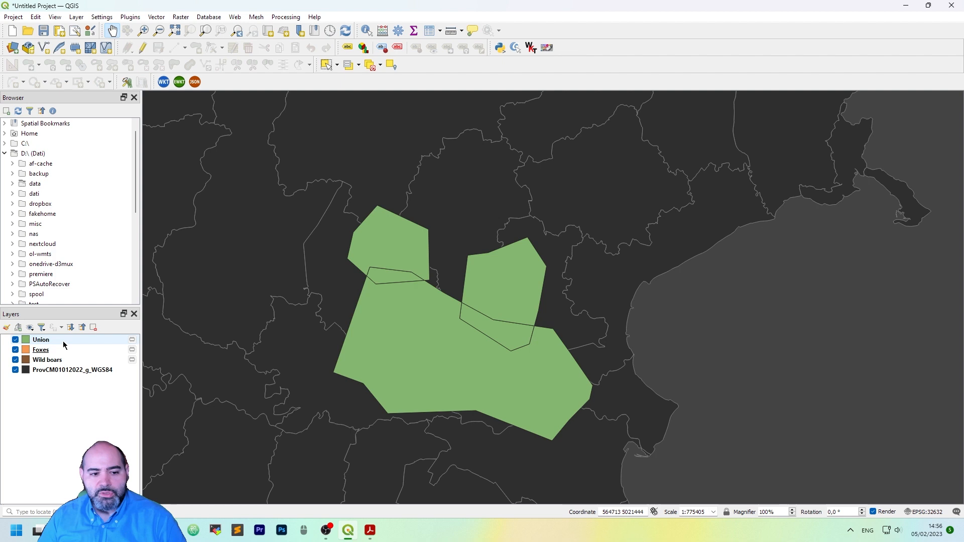
left_click(41, 340)
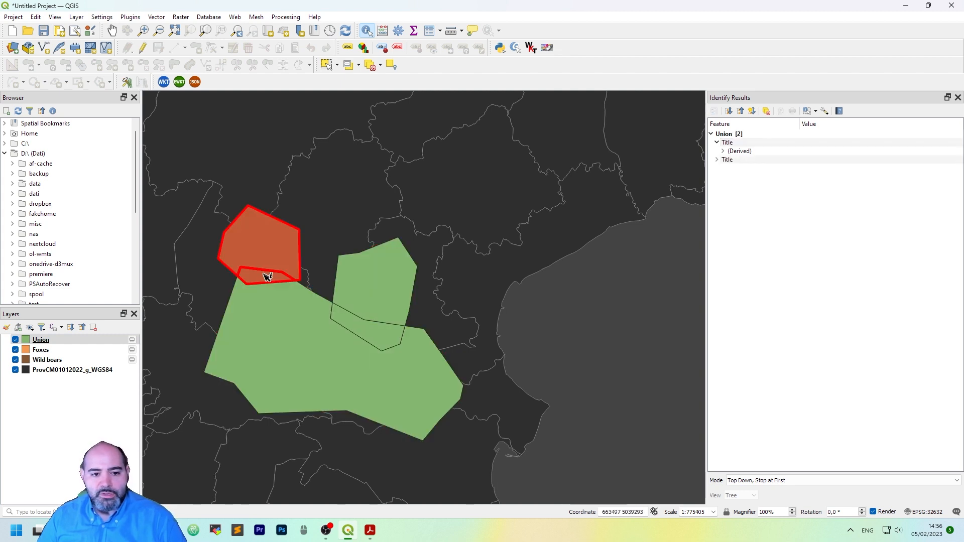
left_click(268, 277)
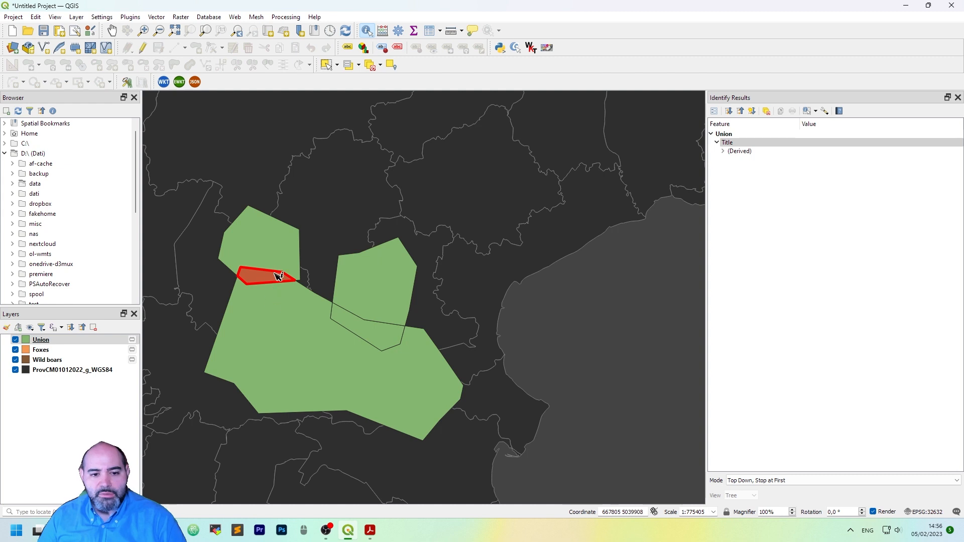
left_click(373, 290)
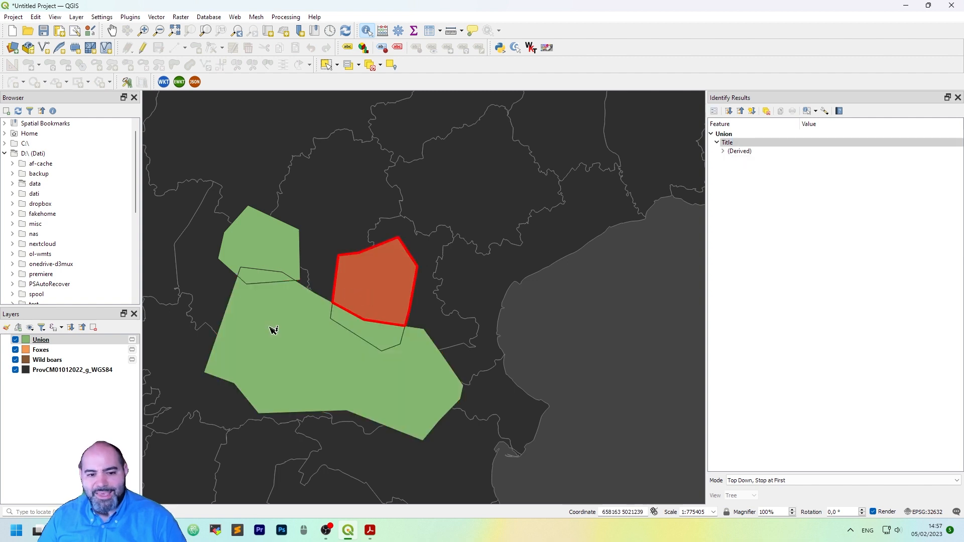
mouse_move(383, 315)
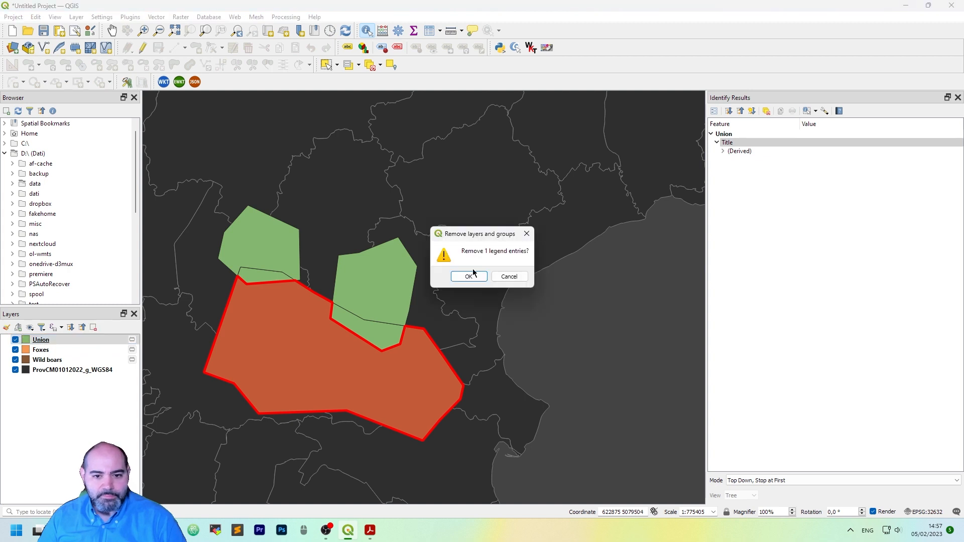
Confirm removal of the Union layer, then select Wild boars and Foxes for editing.
left_click(468, 277)
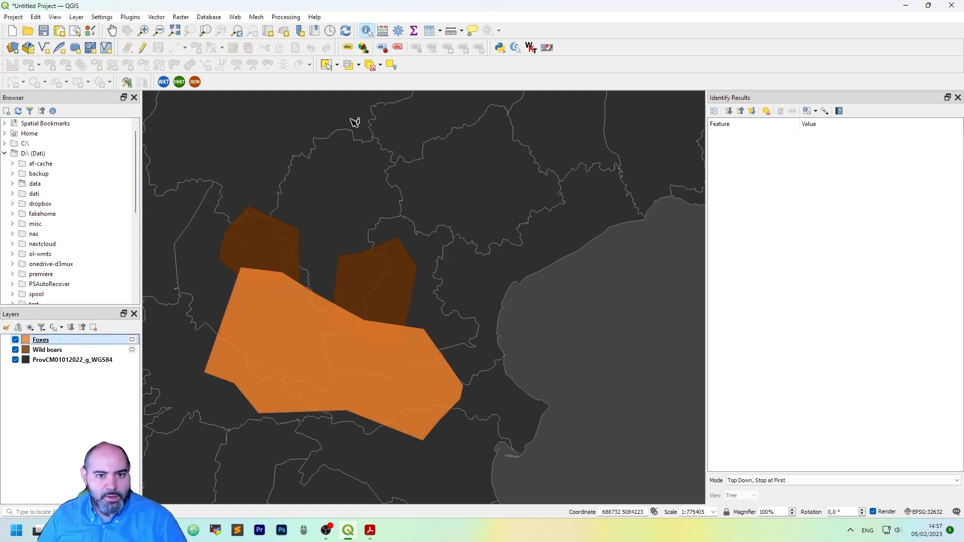
left_click(46, 350)
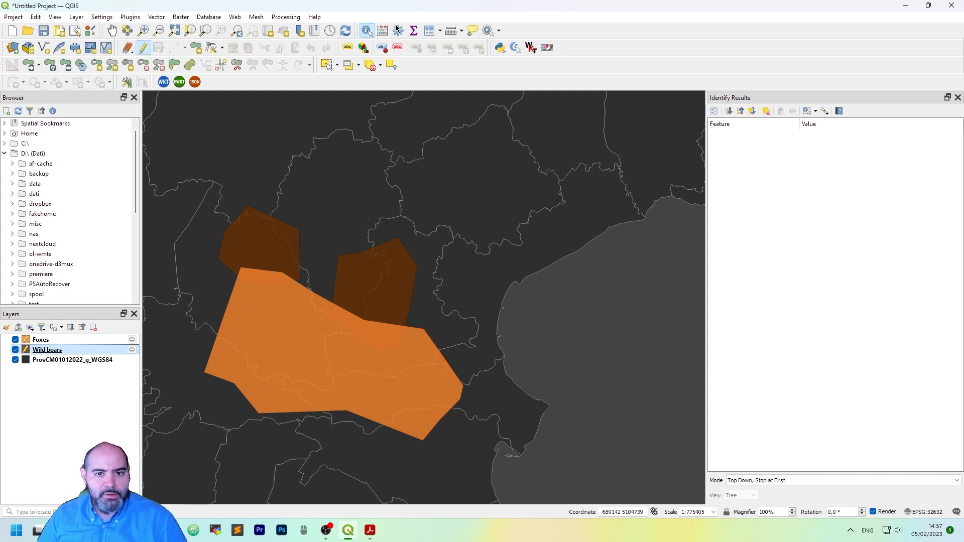
left_click(41, 339)
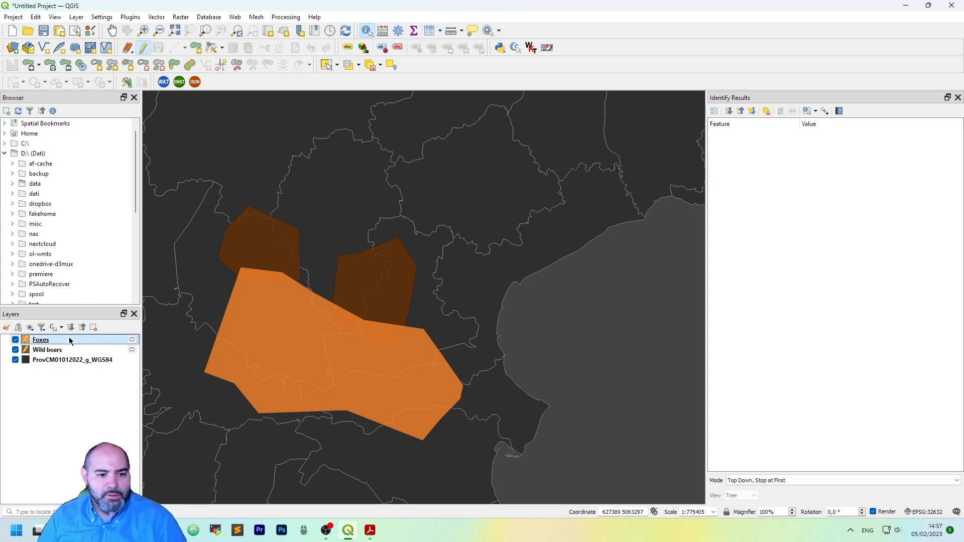
Add a text field named 'animal' to the Foxes layer.
double_click(41, 340)
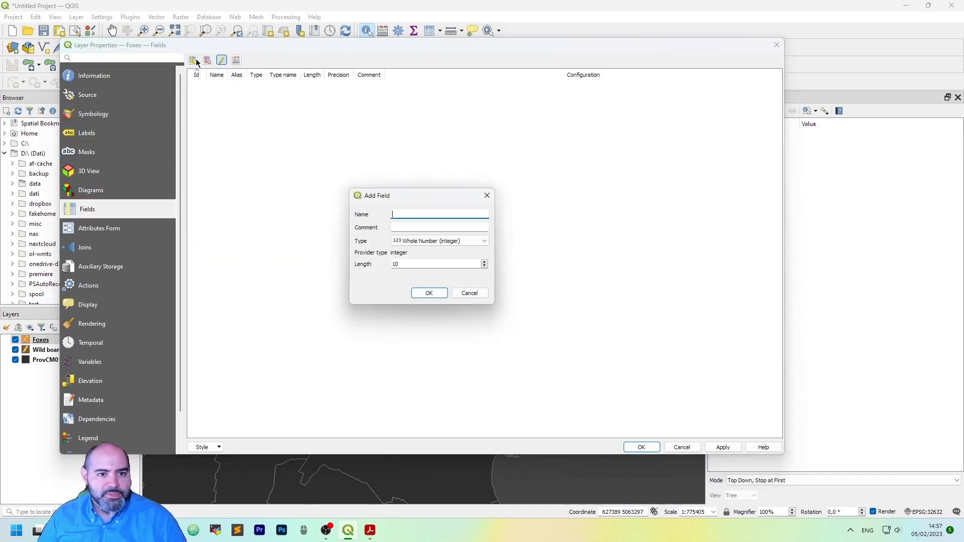
type("an")
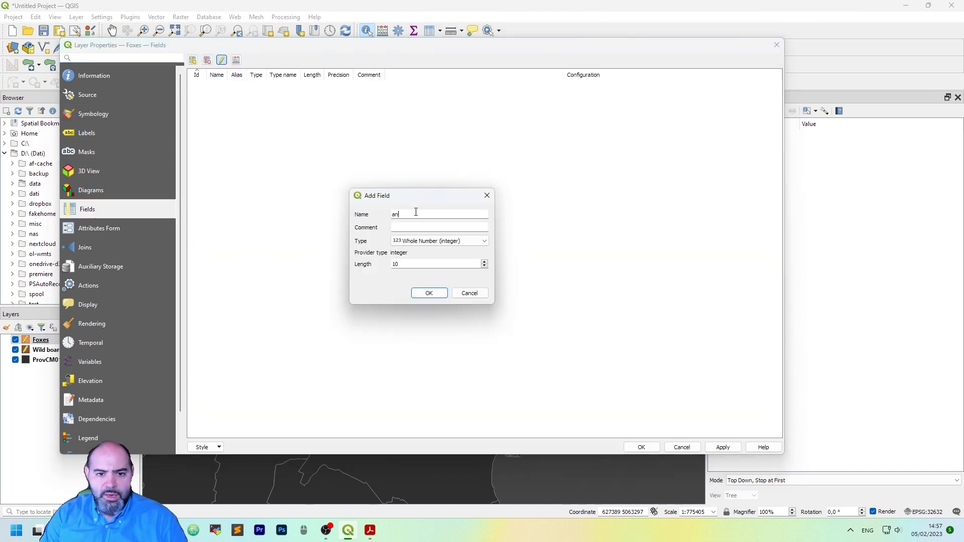
left_click(439, 240)
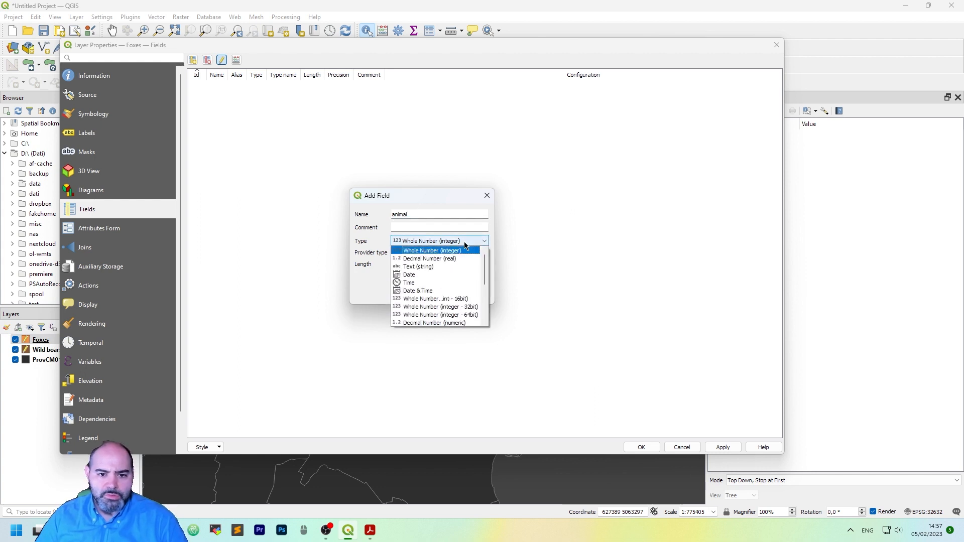
left_click(417, 266)
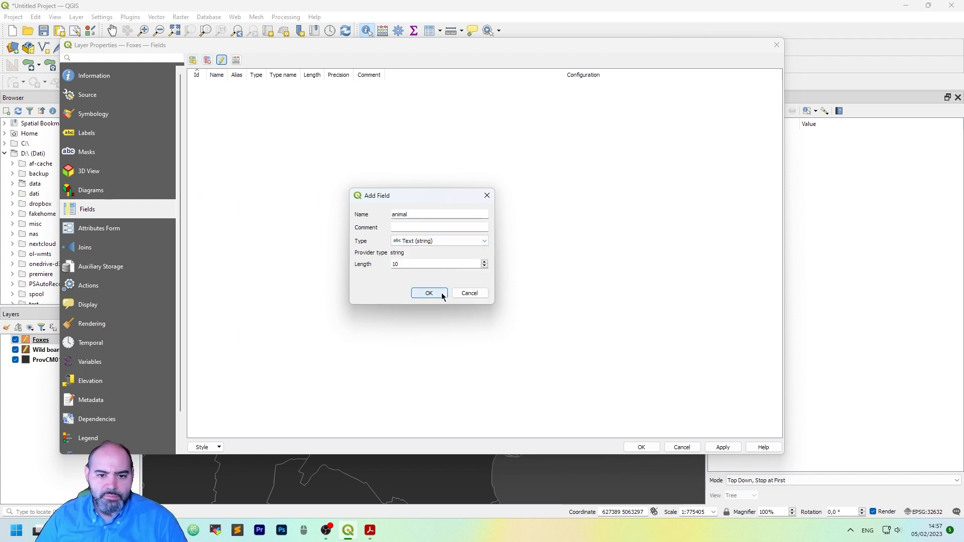
left_click(429, 294)
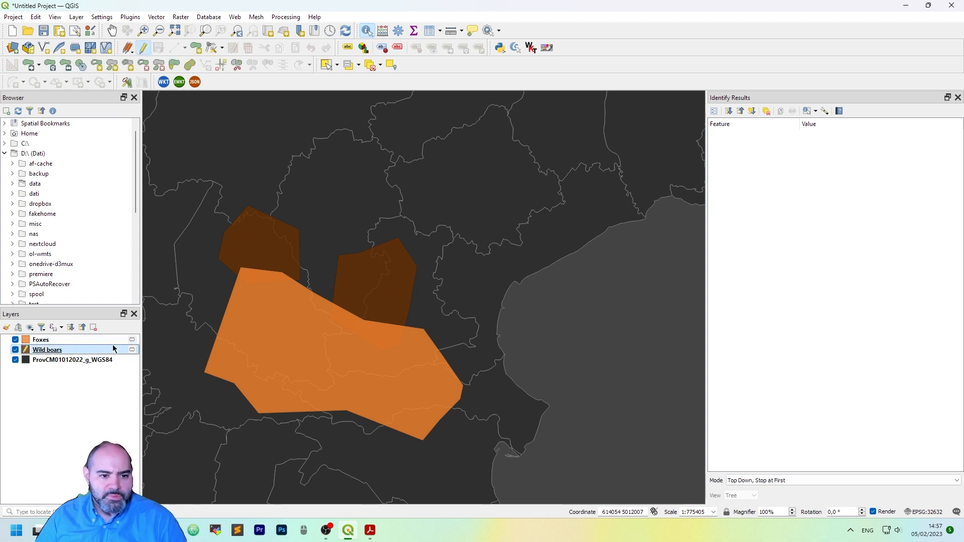
Create a new 'animal' field of text type in the Wild boars layer.
double_click(47, 349)
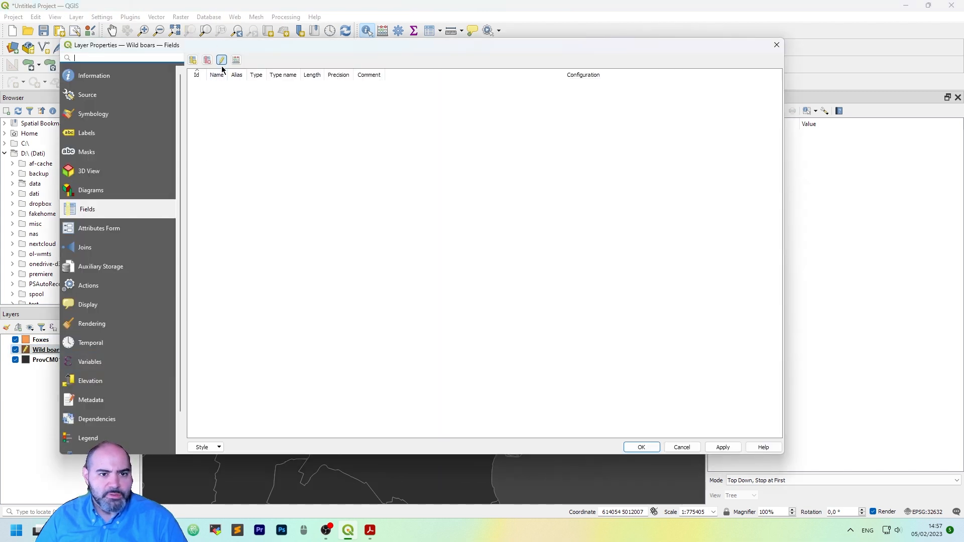
left_click(192, 60)
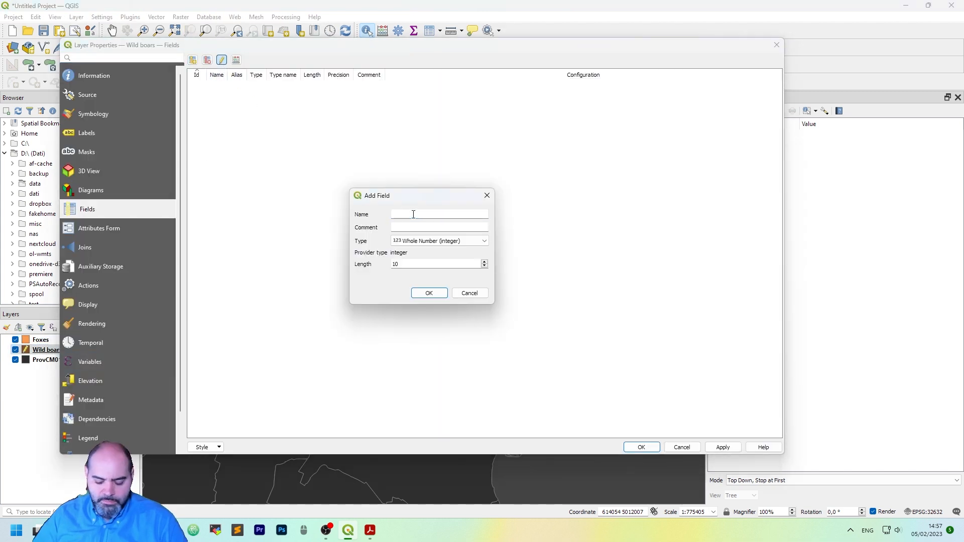
type("animal")
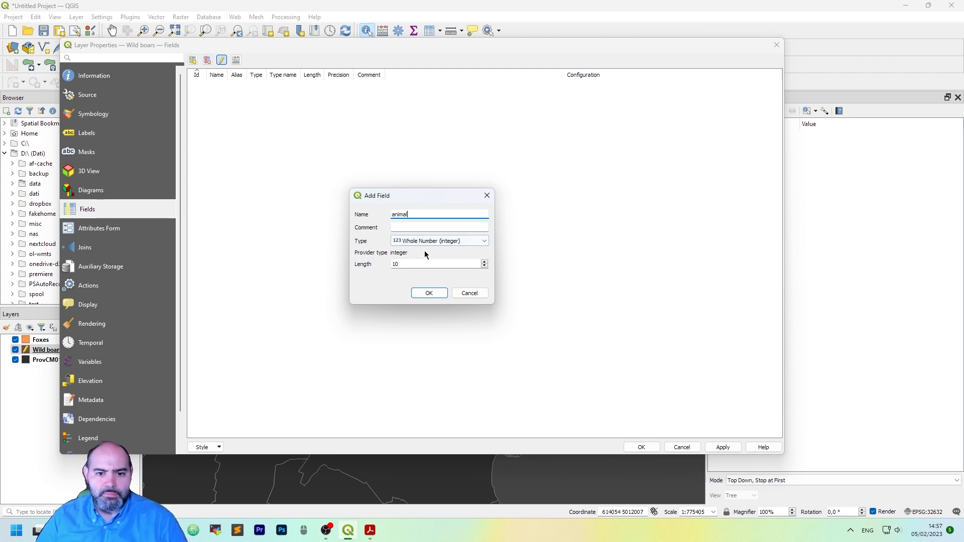
left_click(439, 241)
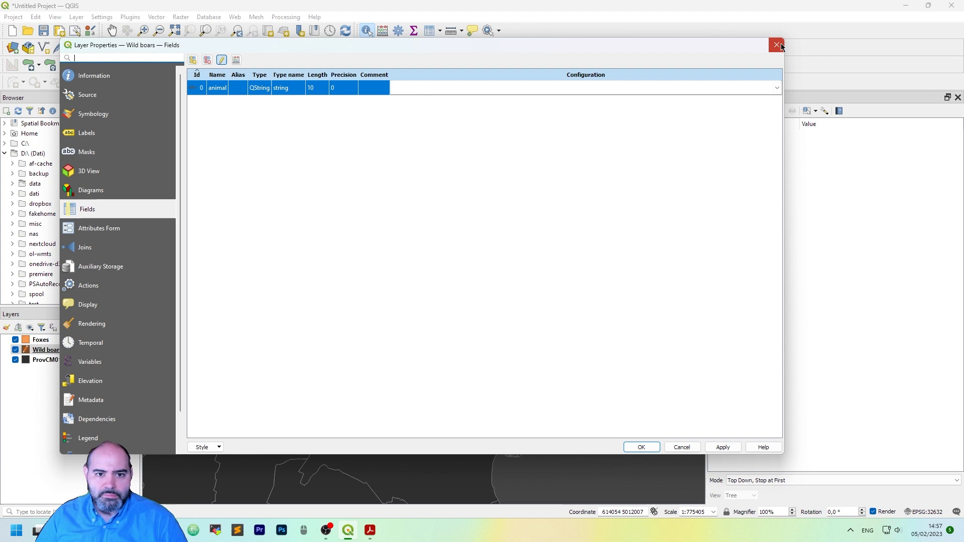
Enter 'boars' in both Wild boars features' animal cells and save the edits.
left_click(777, 46)
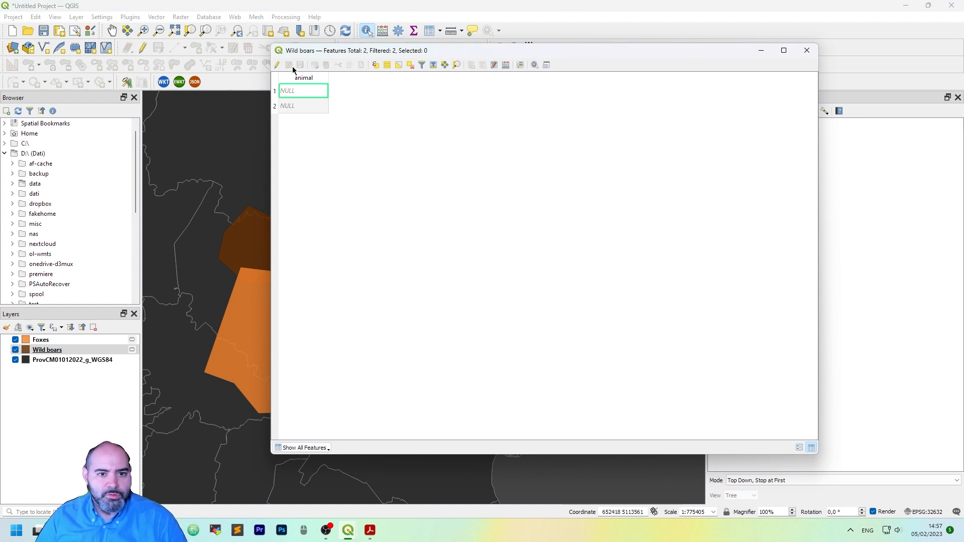
left_click(289, 65)
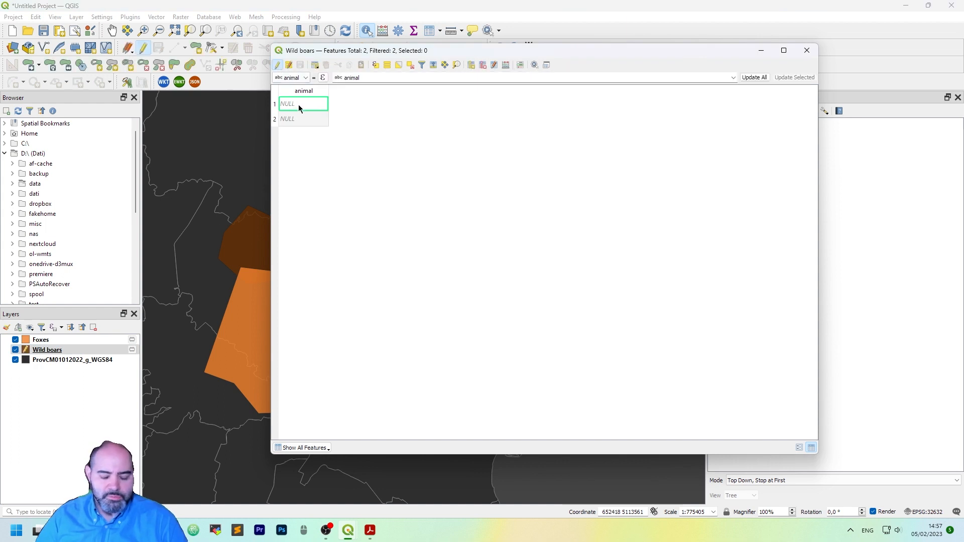
type("boars")
left_click(303, 119)
type("boards")
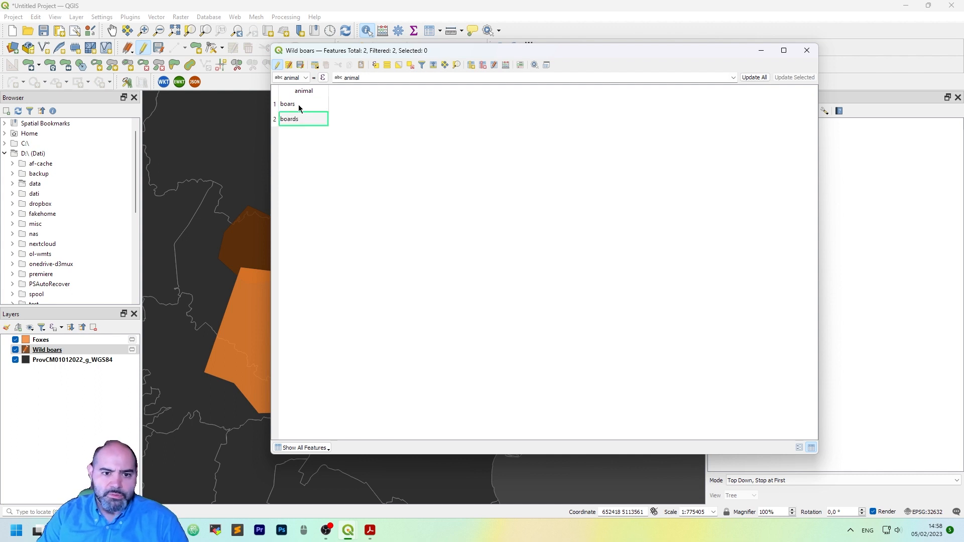
double_click(290, 119)
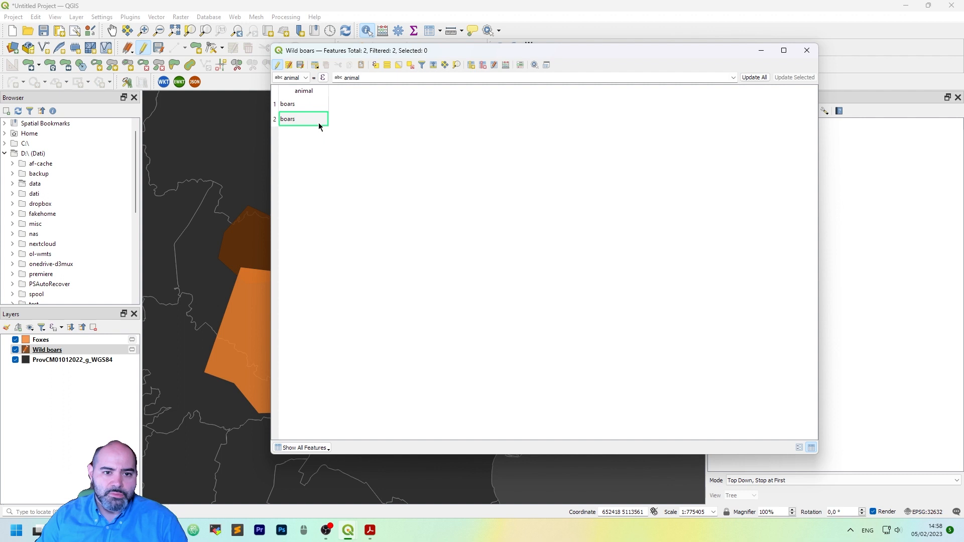
left_click(277, 65)
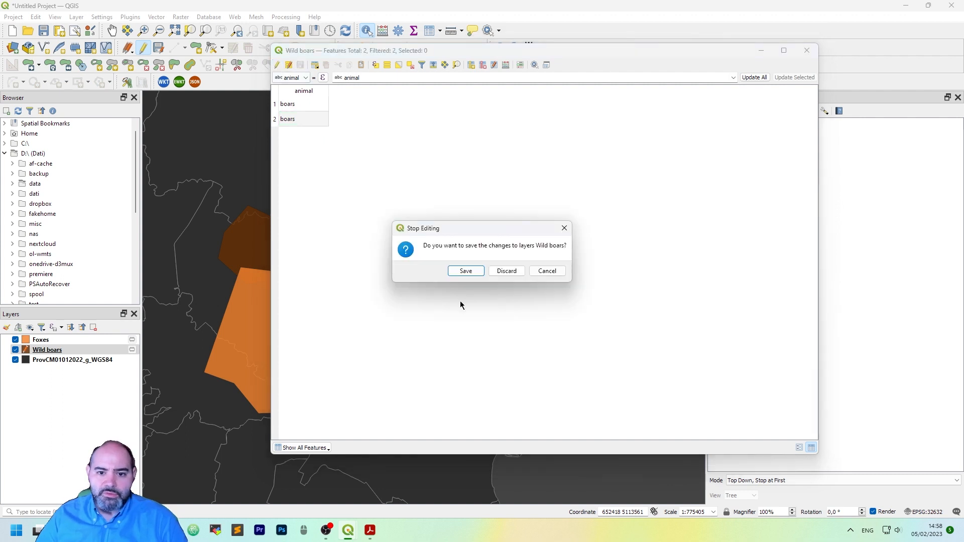
left_click(506, 272)
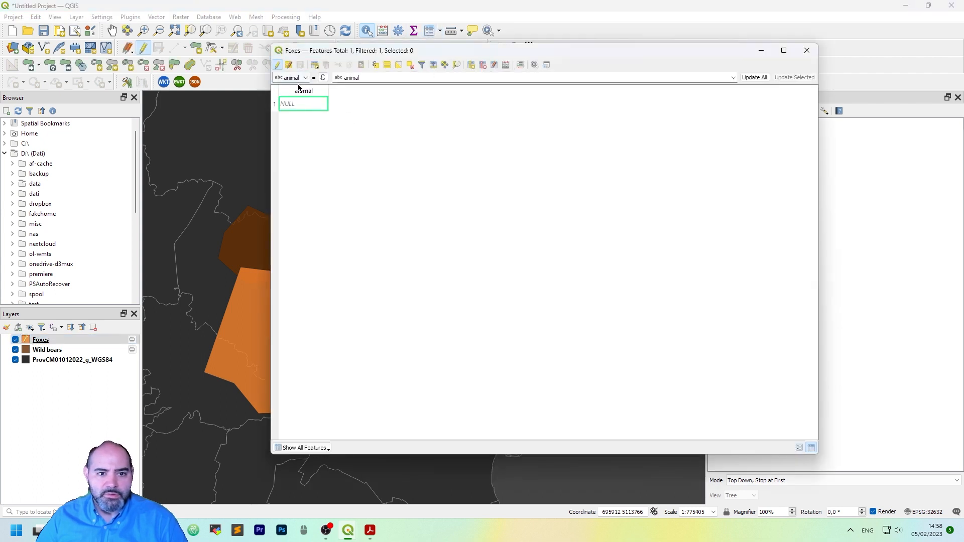
Type 'foxes' into the Foxes feature's animal cell, end editing and save.
type("foxes")
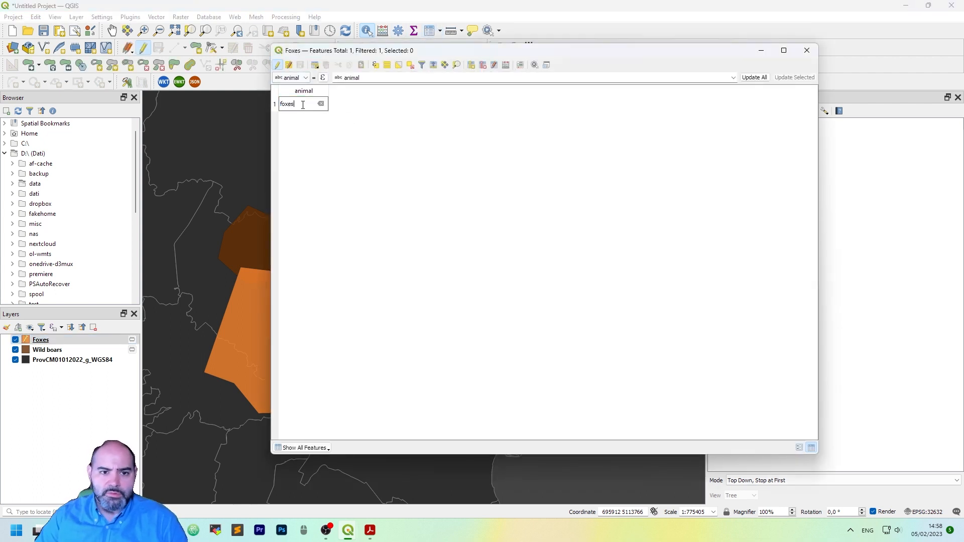
left_click(277, 65)
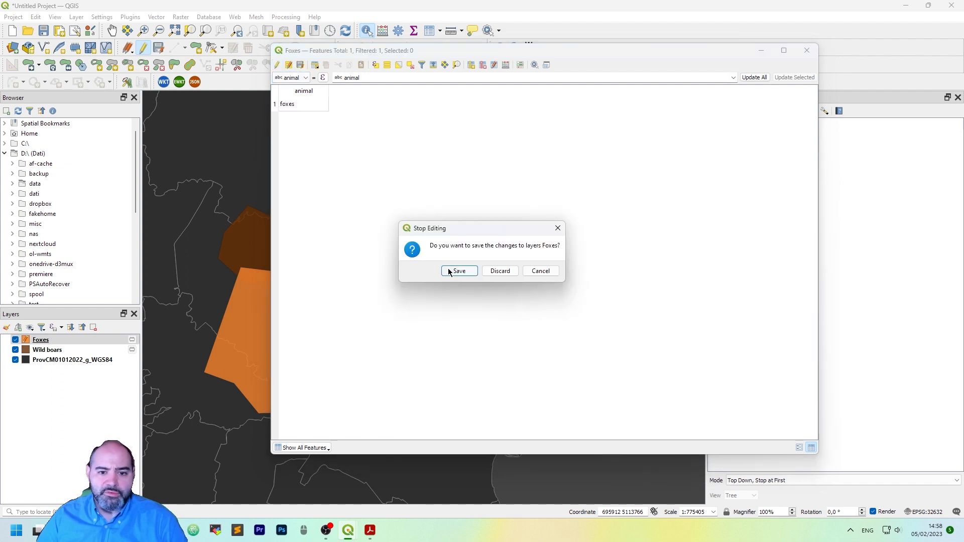
left_click(459, 271)
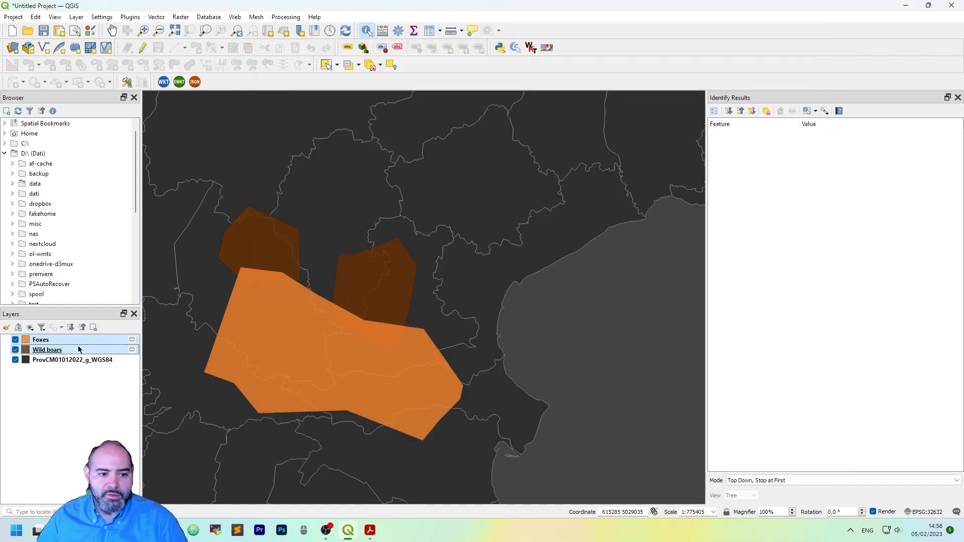
Run Union with Wild boars as input and Foxes as overlay layer.
left_click(156, 17)
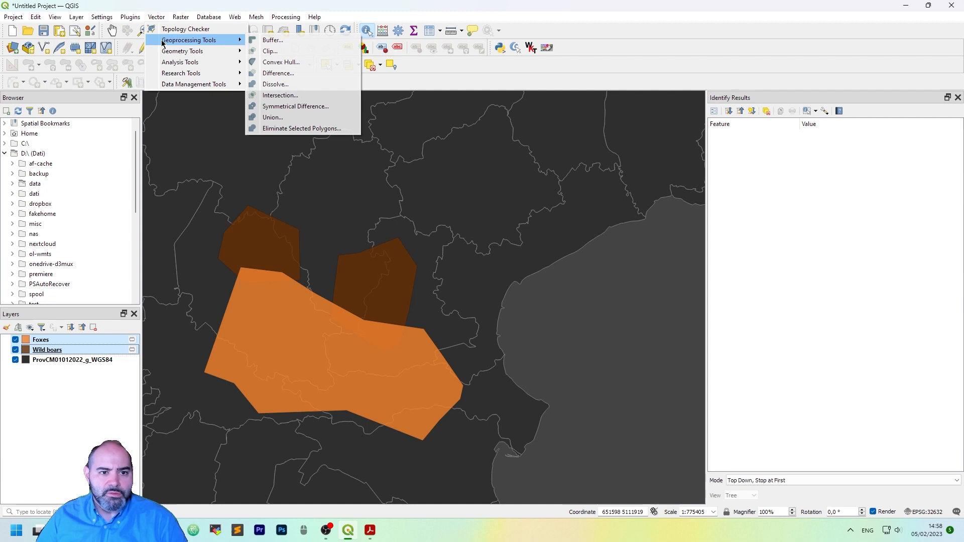
left_click(273, 117)
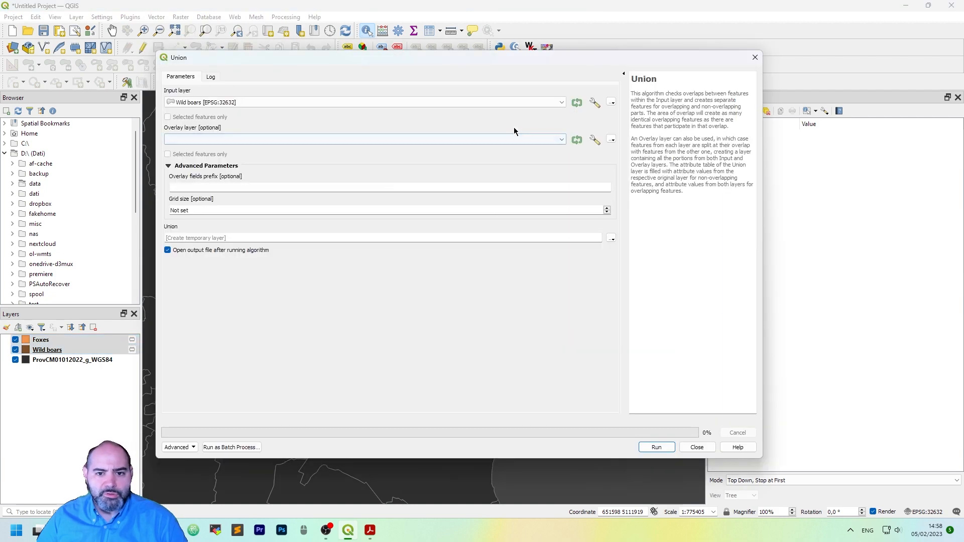
left_click(363, 139)
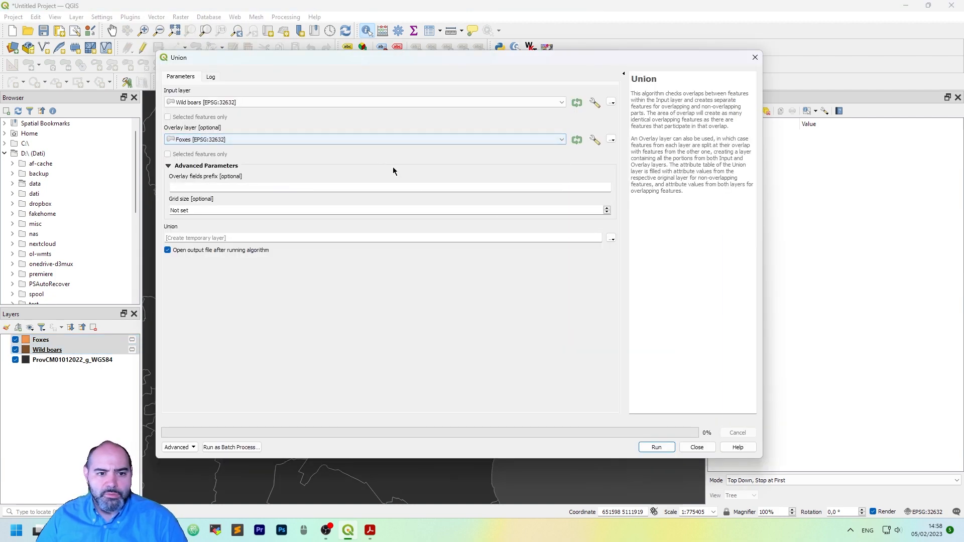
left_click(656, 448)
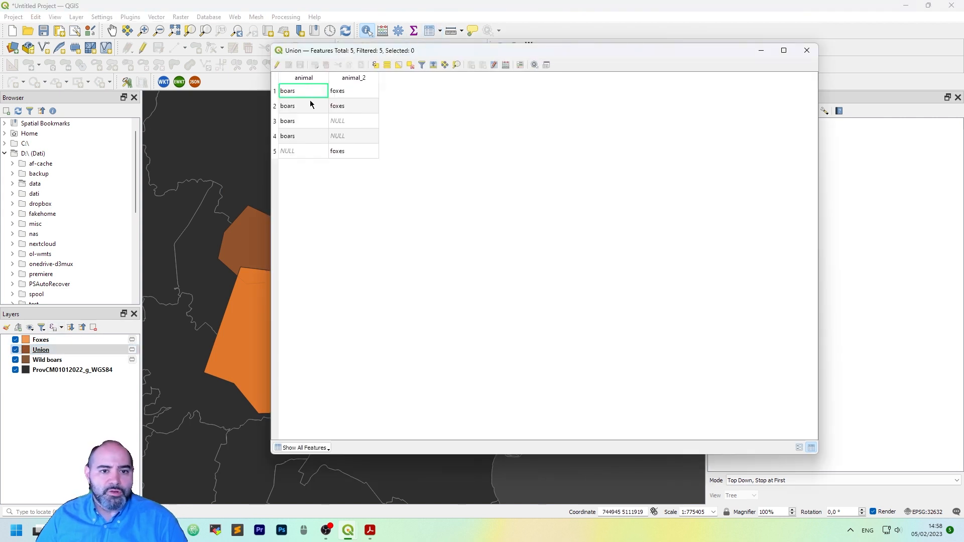
Hide Wild boars and select the overlap and foxes-only rows in the Union table.
left_click(302, 77)
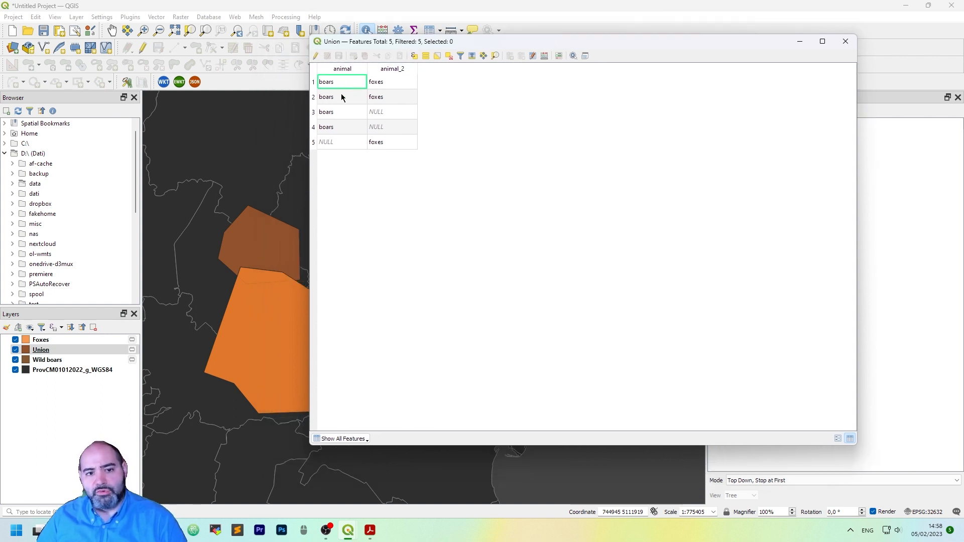
left_click(342, 68)
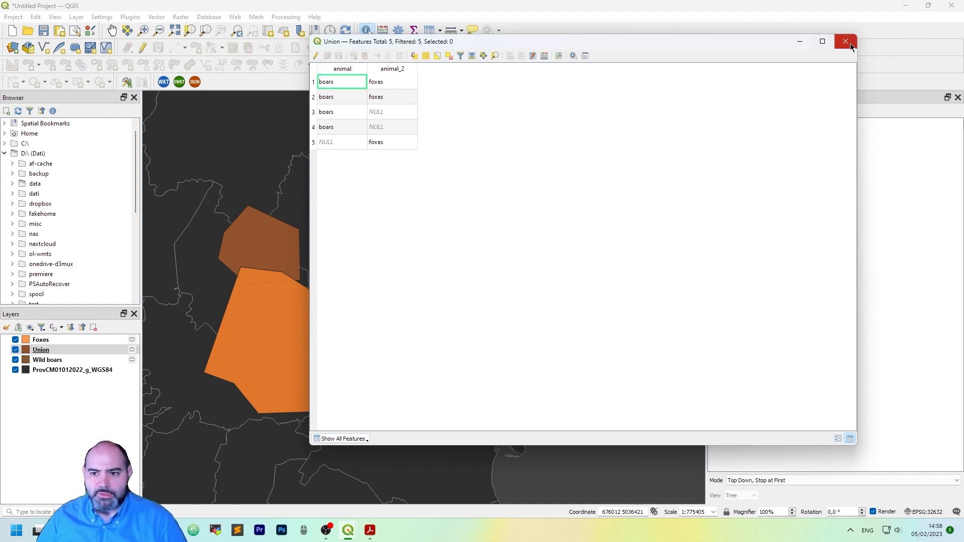
left_click(845, 41)
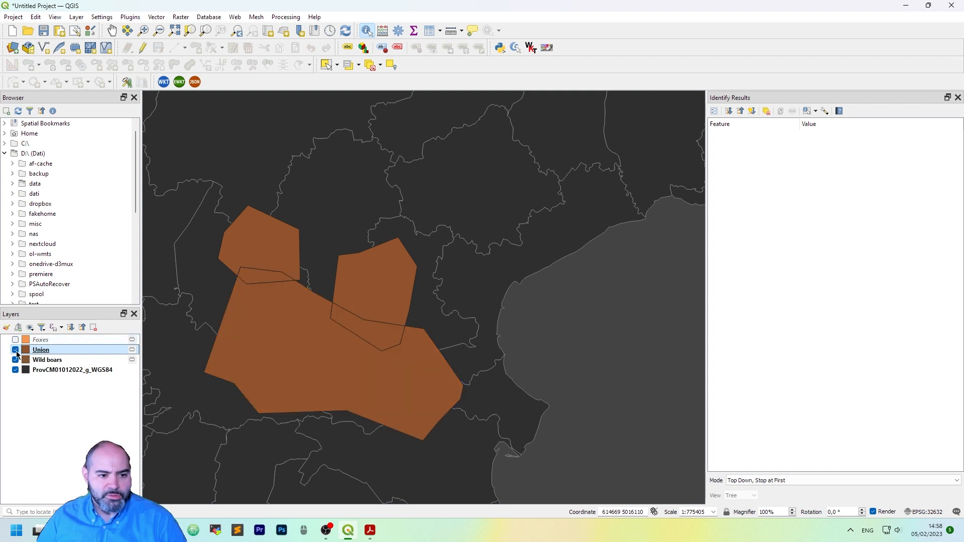
left_click(16, 359)
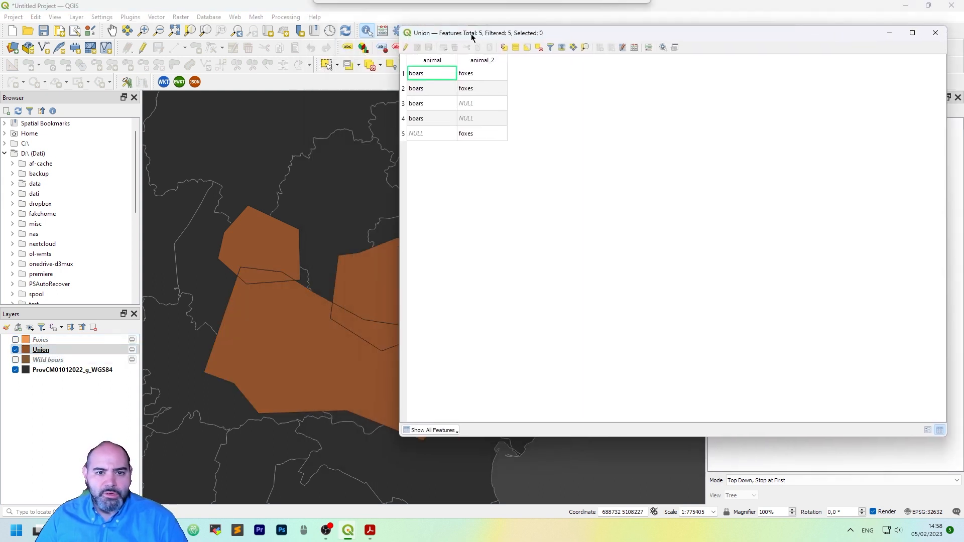
left_click(433, 77)
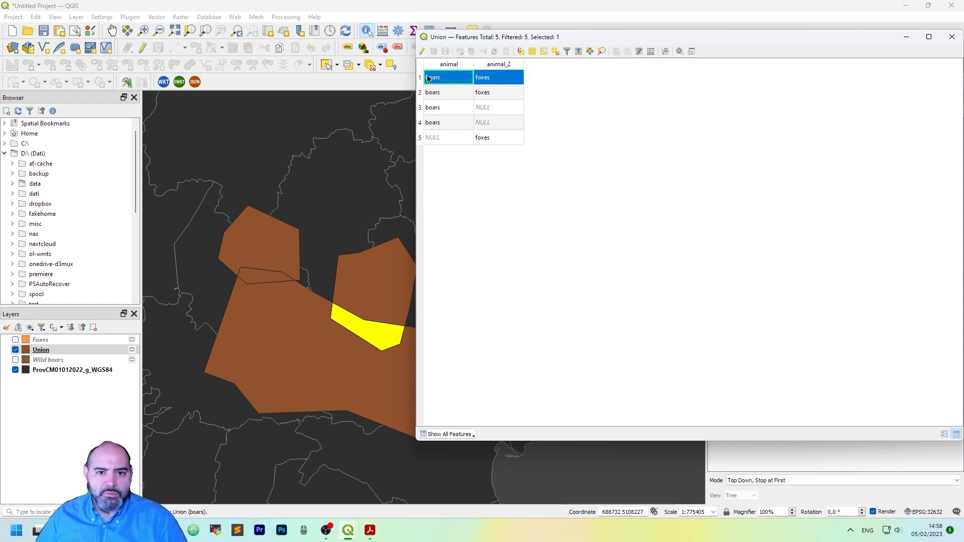
left_click(432, 92)
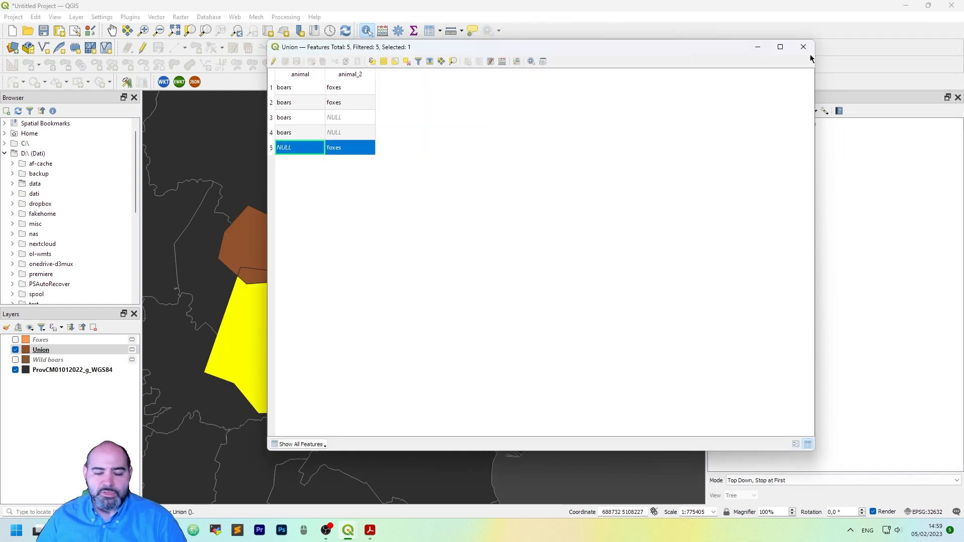
left_click(803, 47)
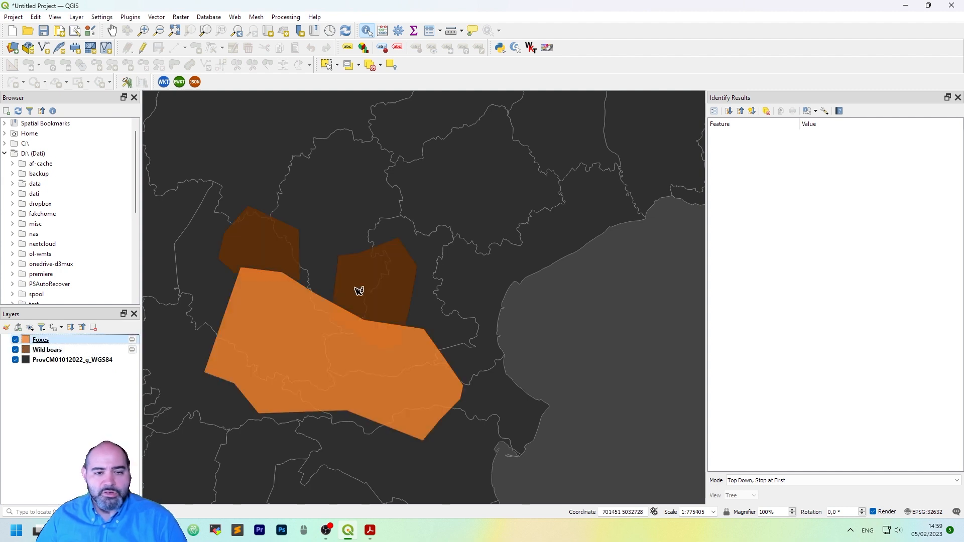
Run Intersection with Foxes as input and Wild boars as overlay layer.
left_click(155, 17)
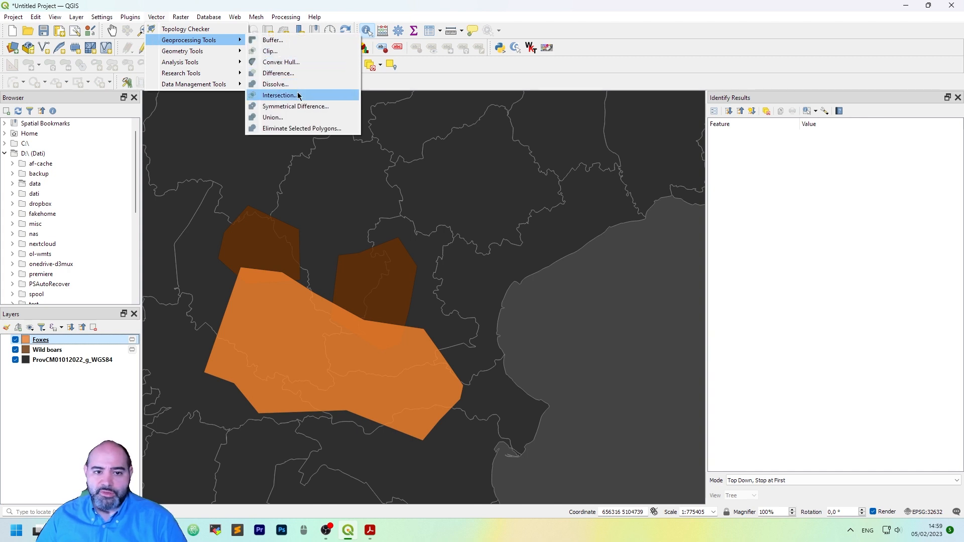
left_click(279, 95)
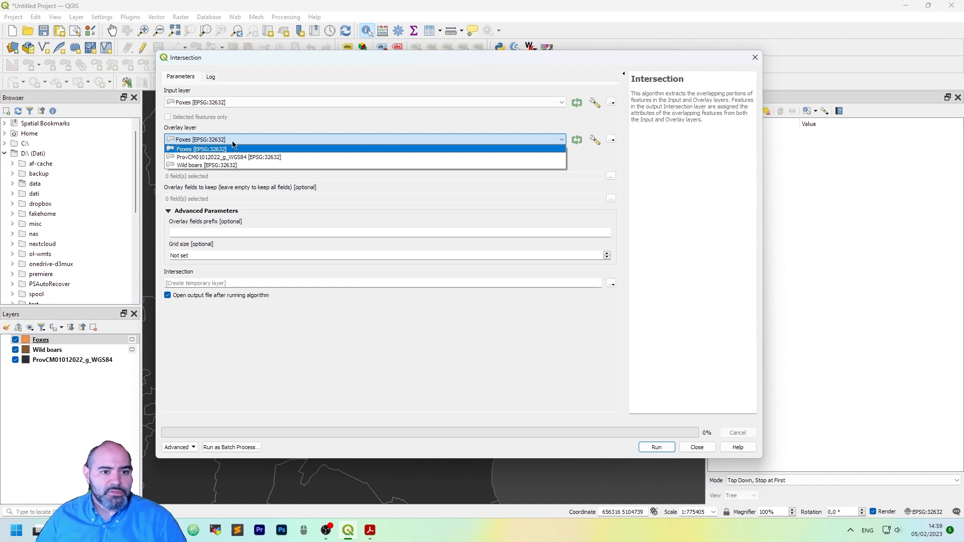
left_click(206, 165)
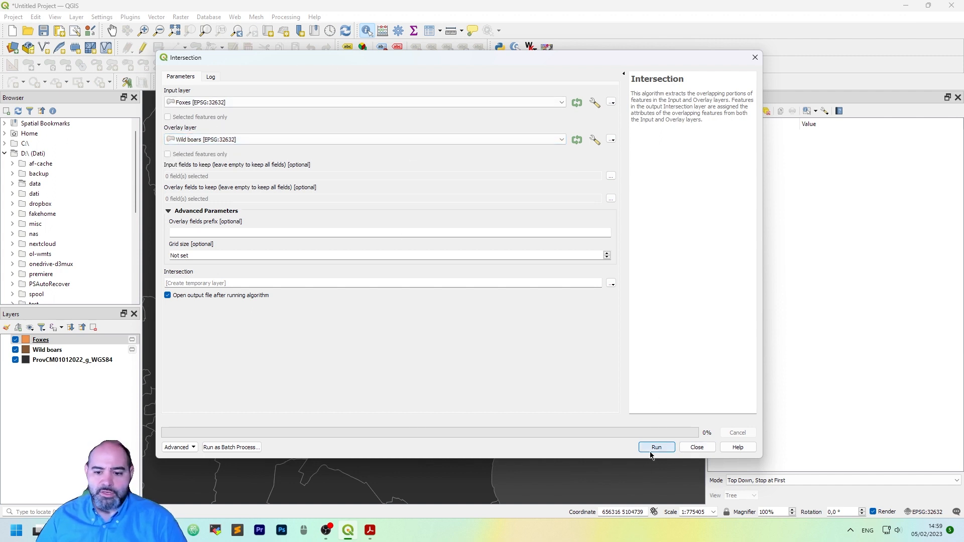
left_click(656, 447)
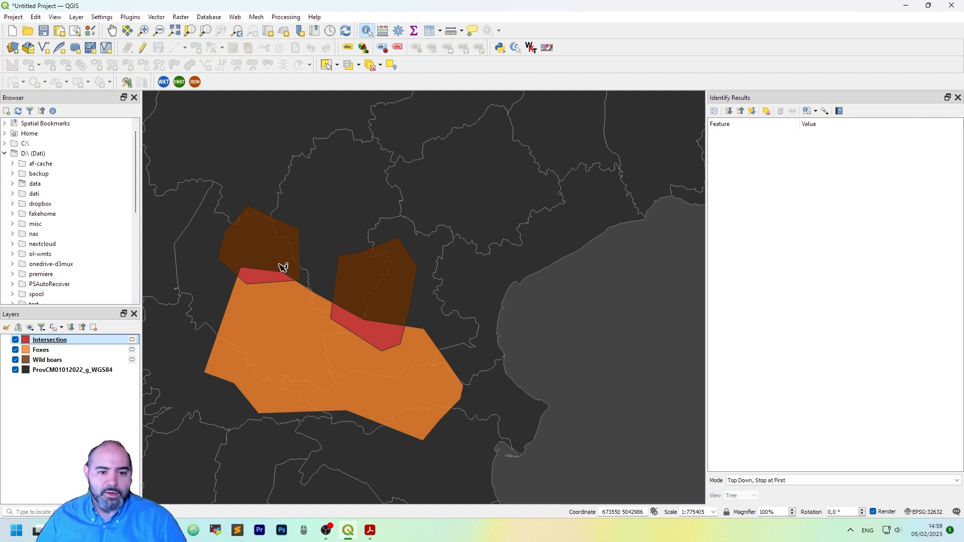
Check the Intersection table and identify a red overlap polygon to confirm both foxes and boars values.
left_click(265, 274)
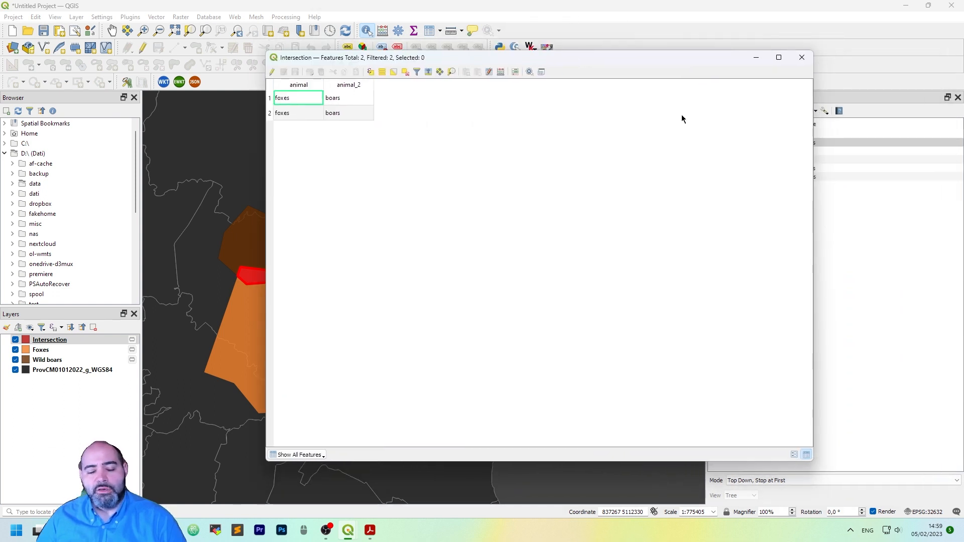
mouse_move(803, 57)
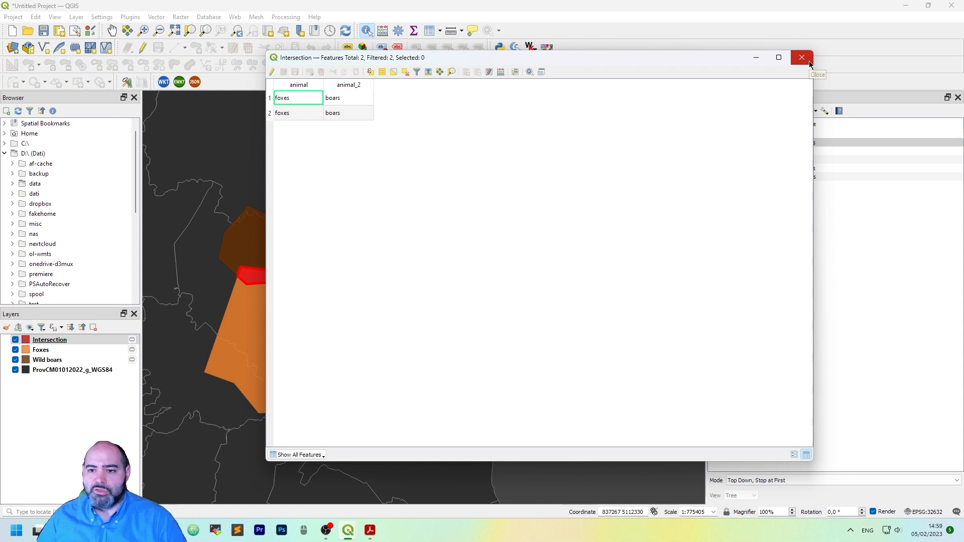
left_click(802, 57)
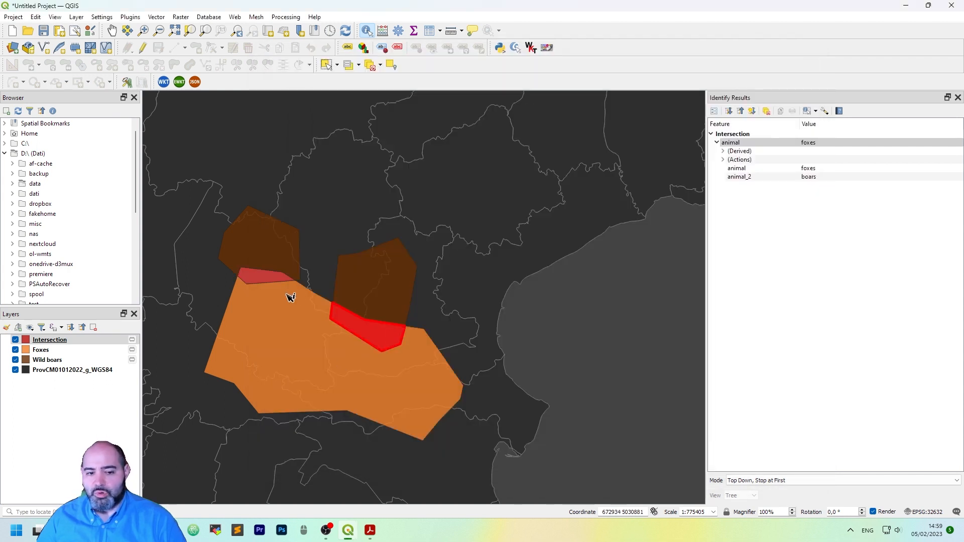
left_click(268, 262)
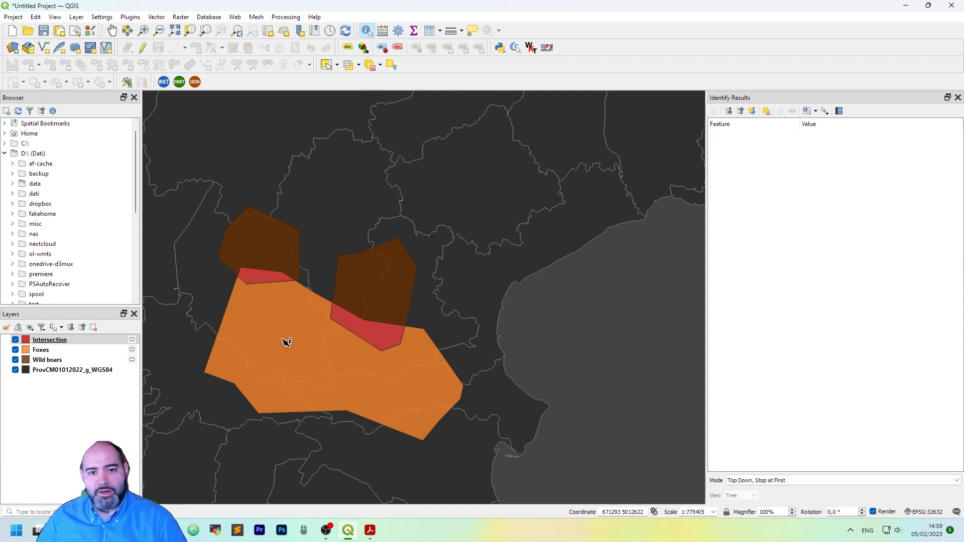
mouse_move(259, 285)
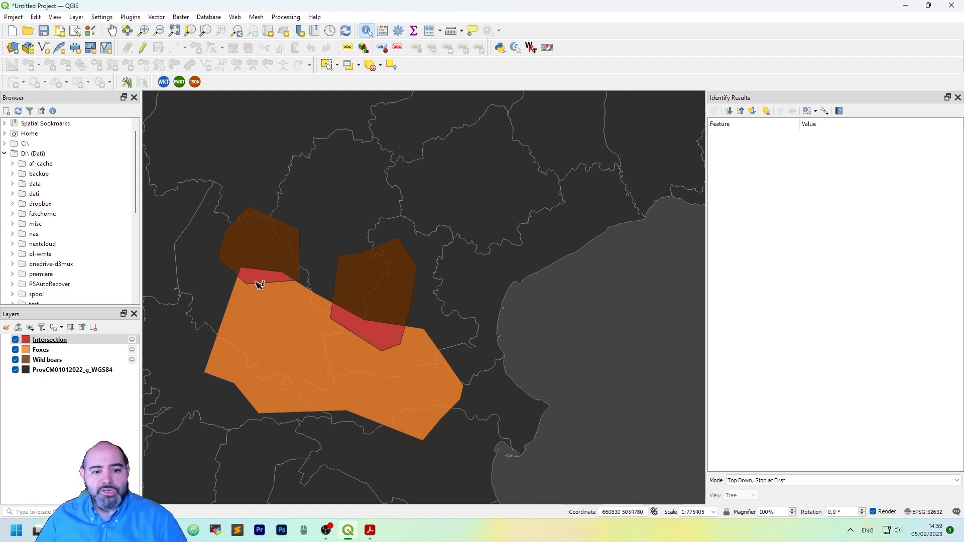
mouse_move(375, 331)
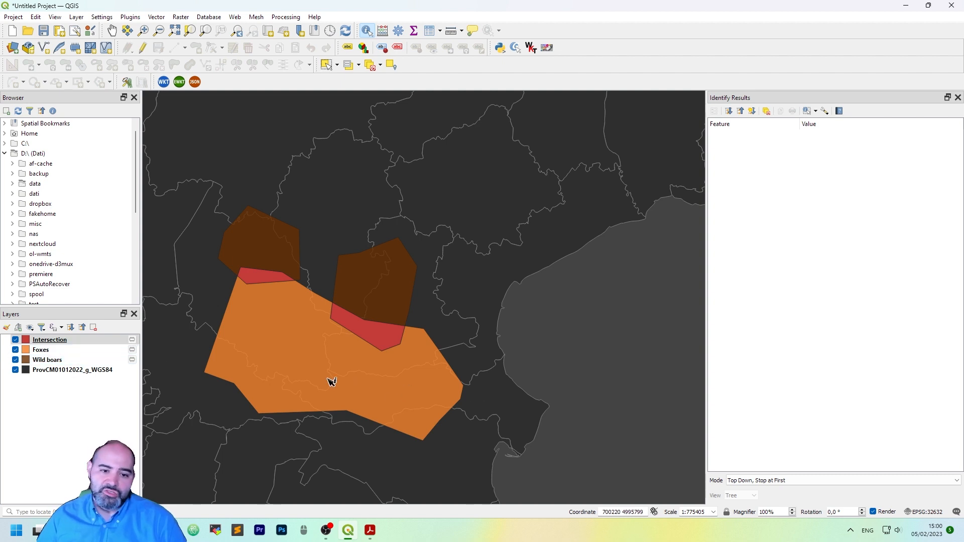
mouse_move(460, 117)
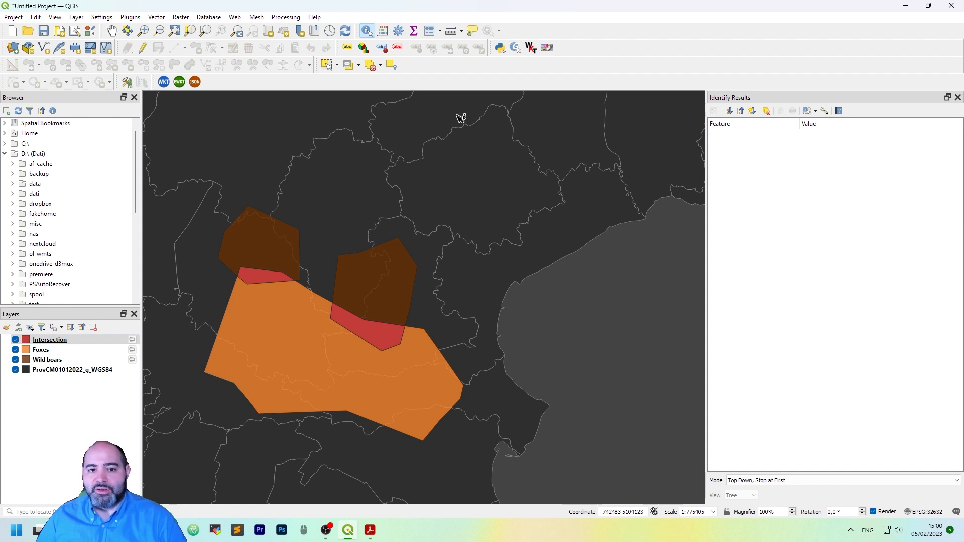
mouse_move(466, 113)
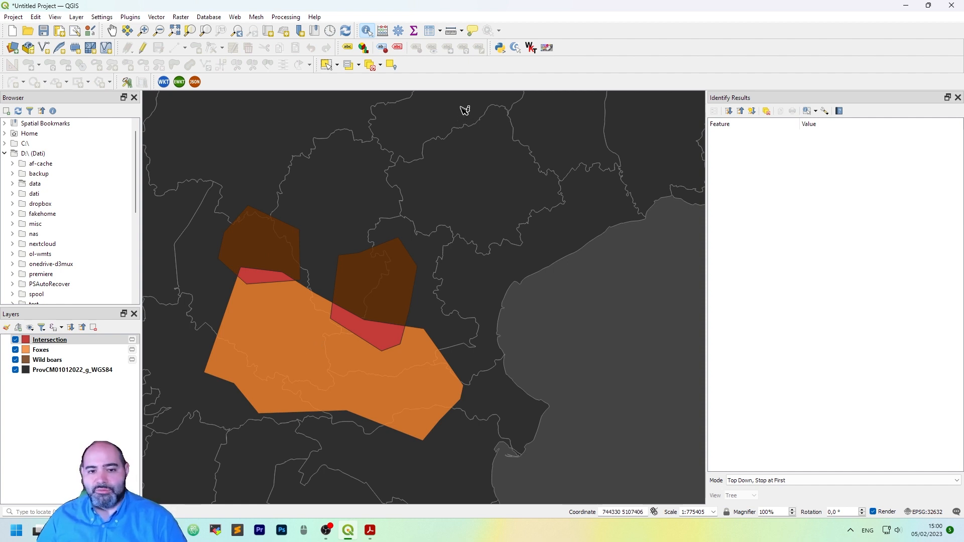
mouse_move(419, 137)
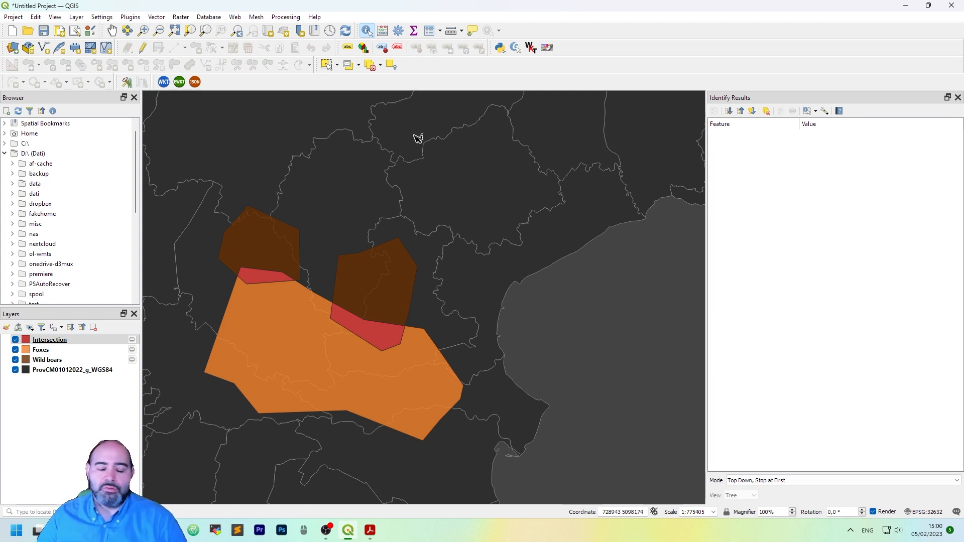